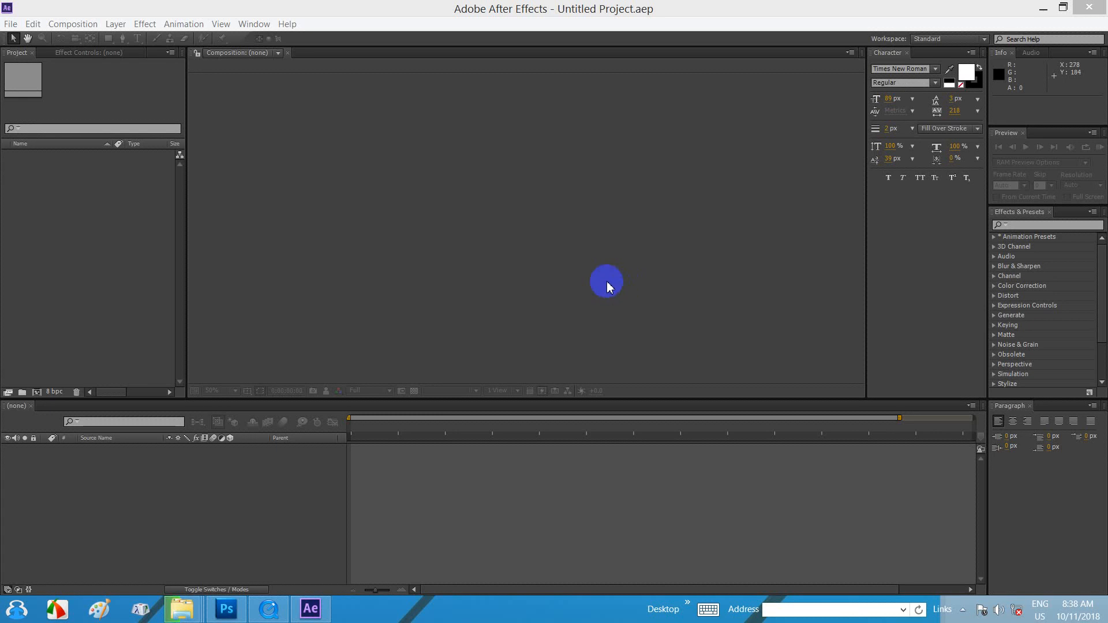
{"action": "mouse_move", "coordinate": [487, 32]}
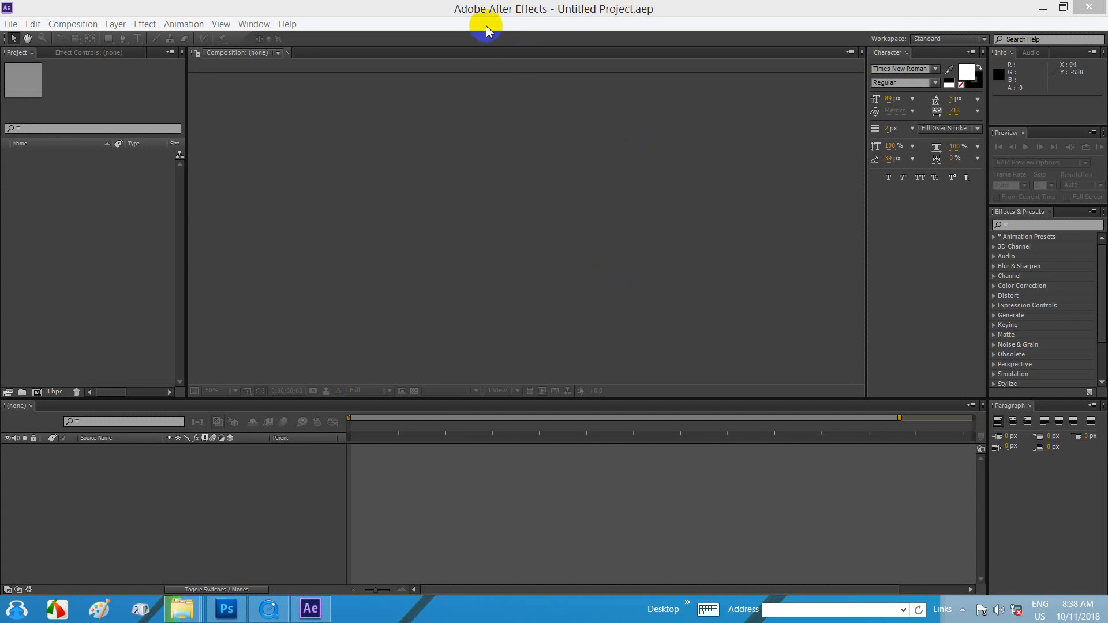
{"action": "mouse_move", "coordinate": [522, 58]}
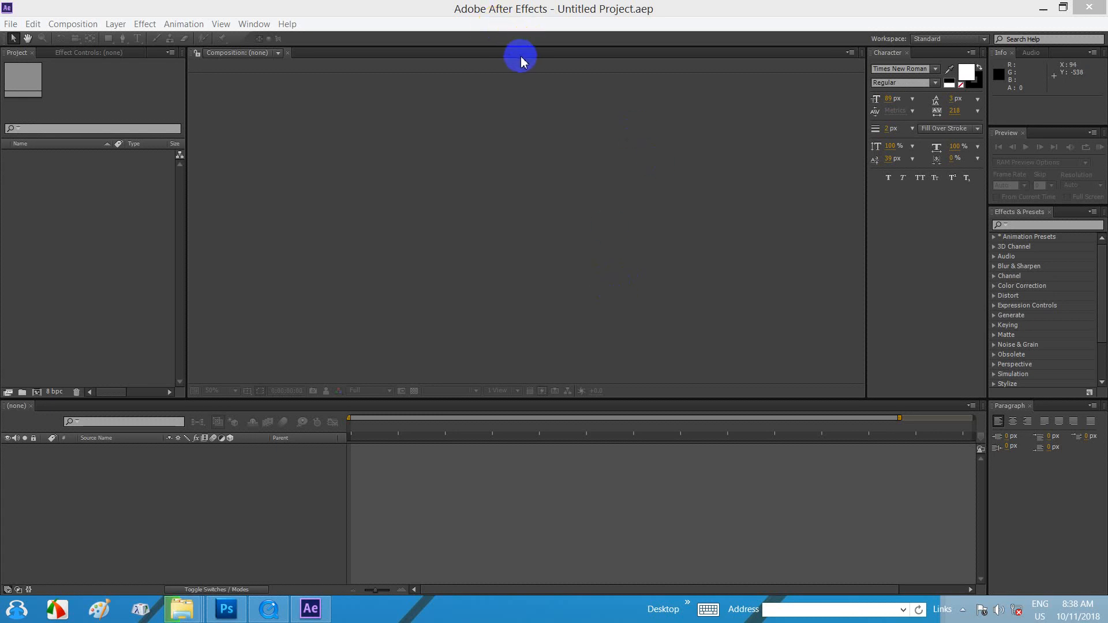
{"action": "mouse_move", "coordinate": [520, 116]}
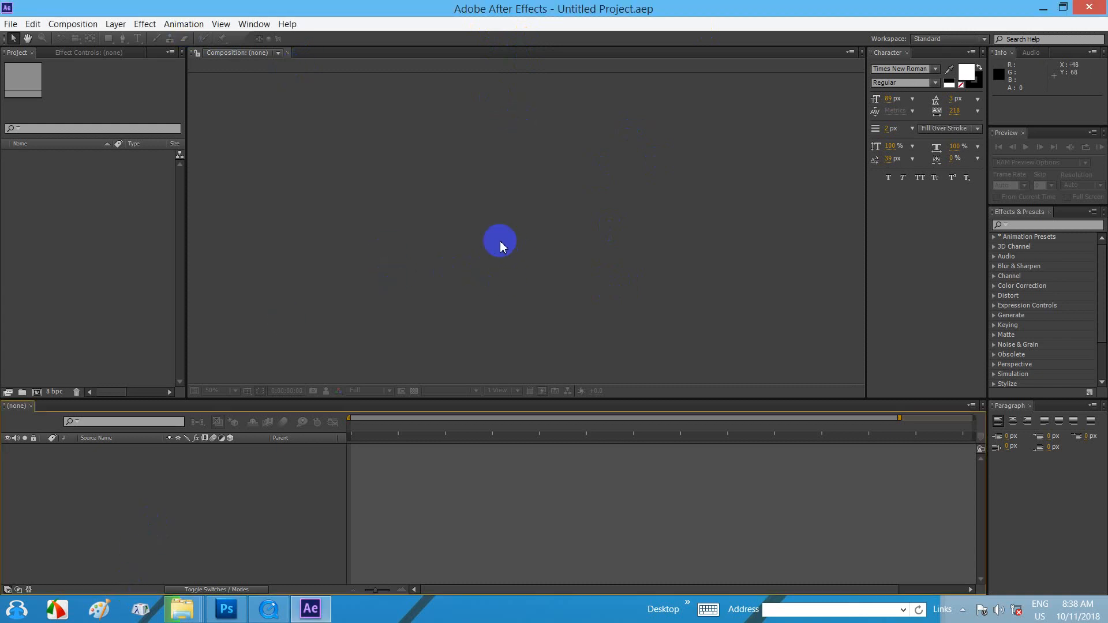
{"action": "mouse_move", "coordinate": [523, 205]}
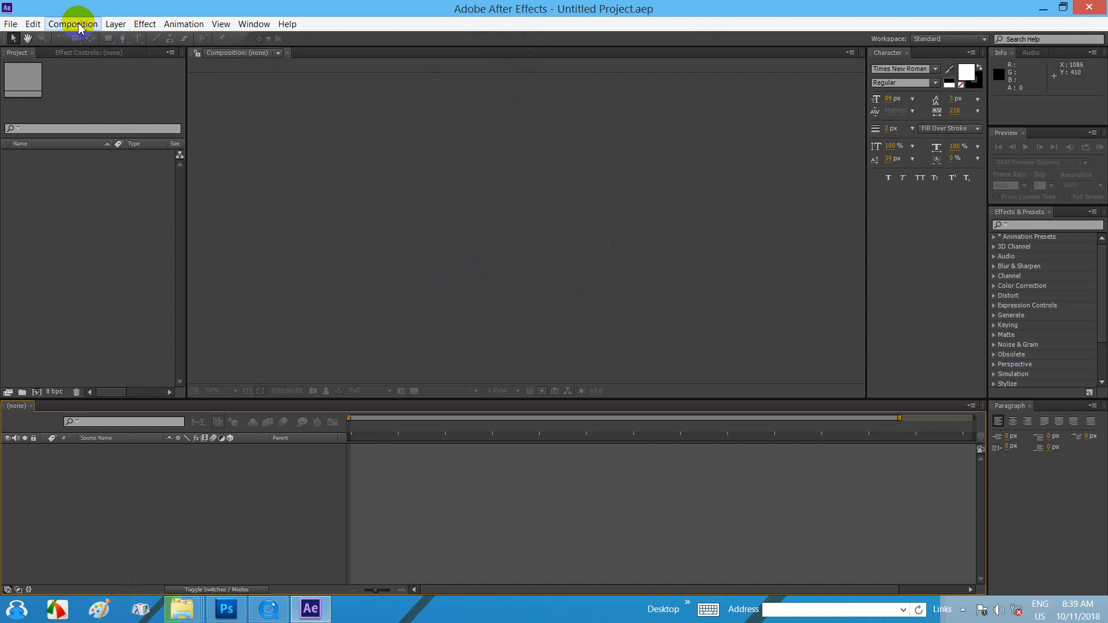
Start a new composition from the Composition menu and name it MITDC
{"action": "left_click", "coordinate": [72, 24]}
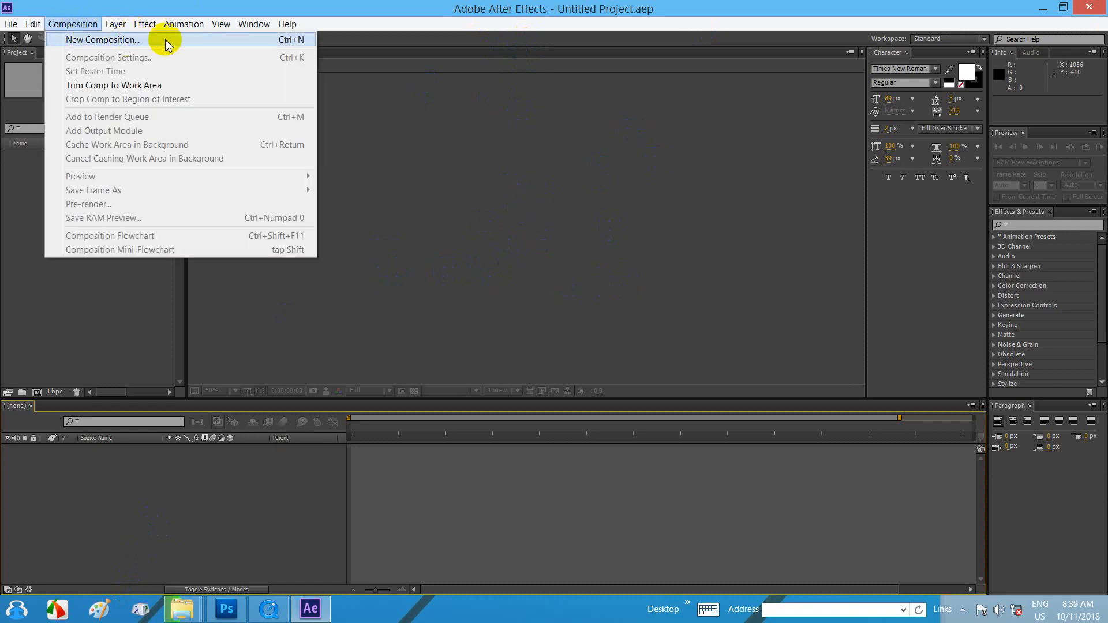
{"action": "mouse_move", "coordinate": [261, 40]}
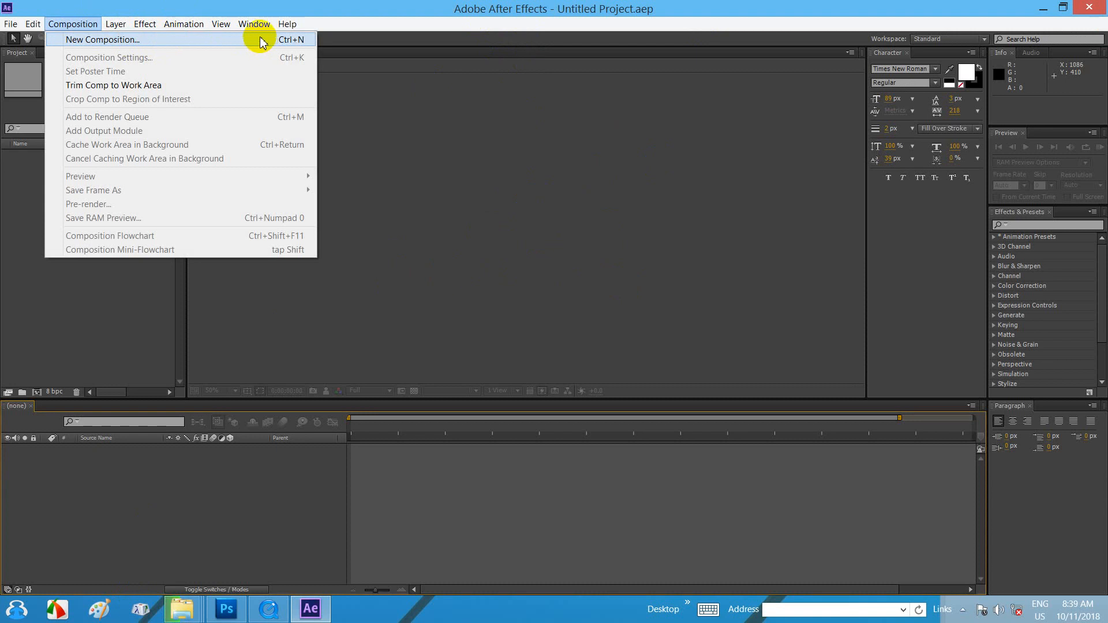
{"action": "mouse_move", "coordinate": [253, 45]}
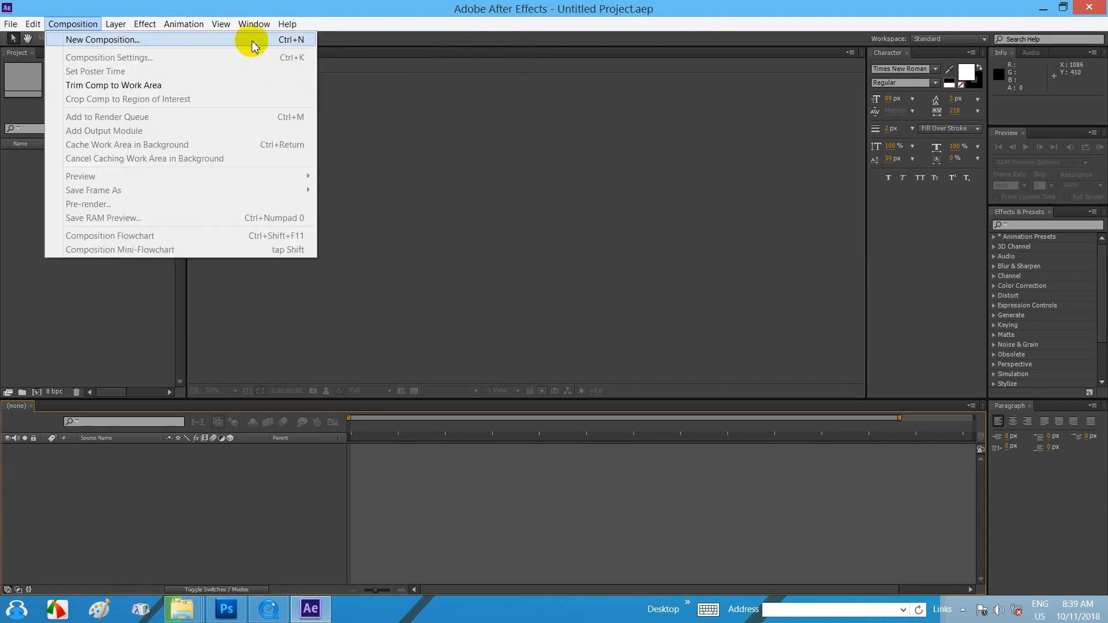
{"action": "left_click", "coordinate": [103, 38]}
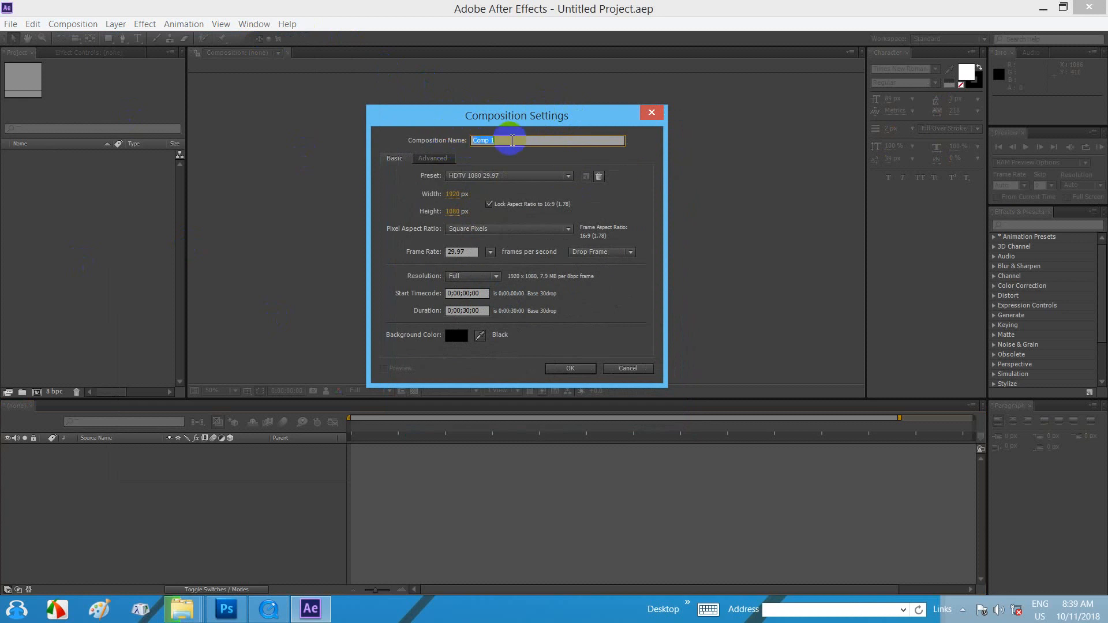
{"action": "type", "text": "mitd"}
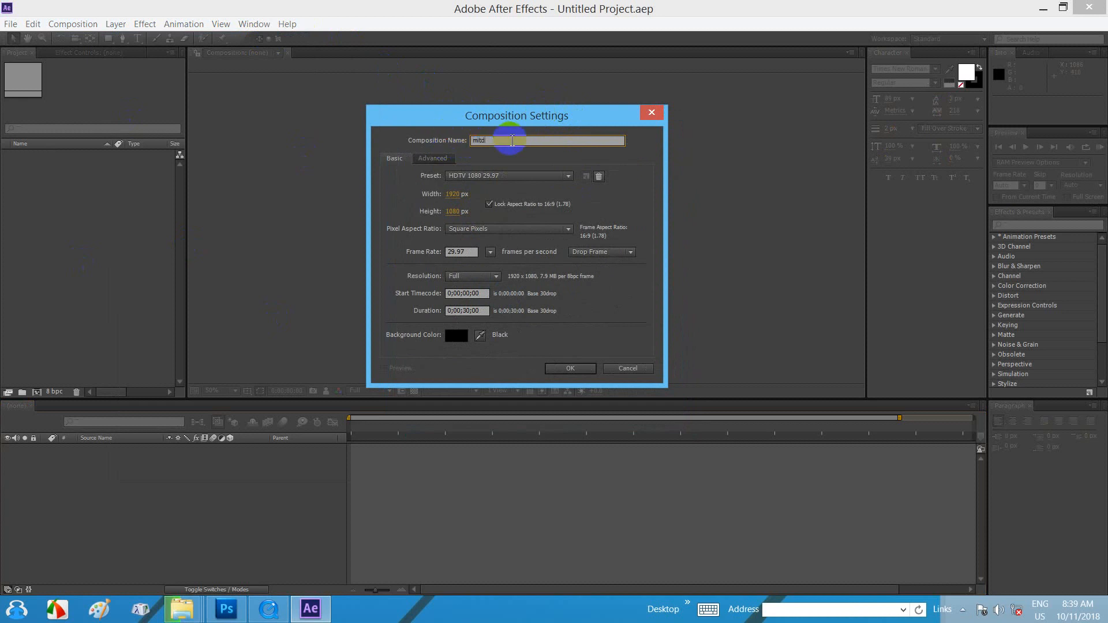
{"action": "key", "text": "Backspace"}
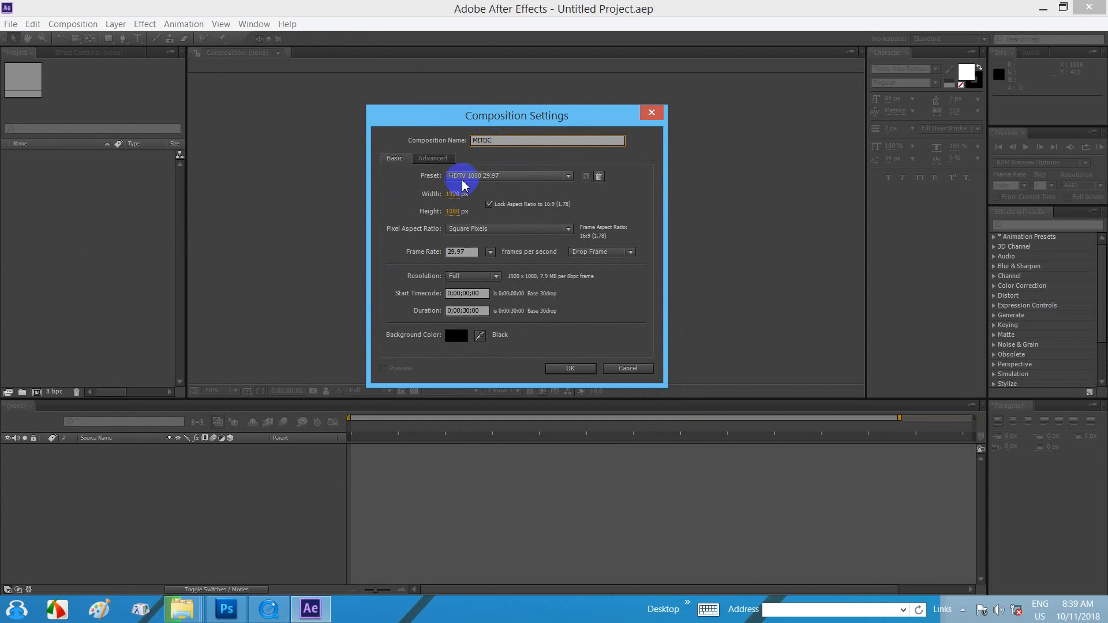
Switch the preset to Custom, then back to HDTV 1080 29.97 at 1920×1080
{"action": "left_click", "coordinate": [509, 175]}
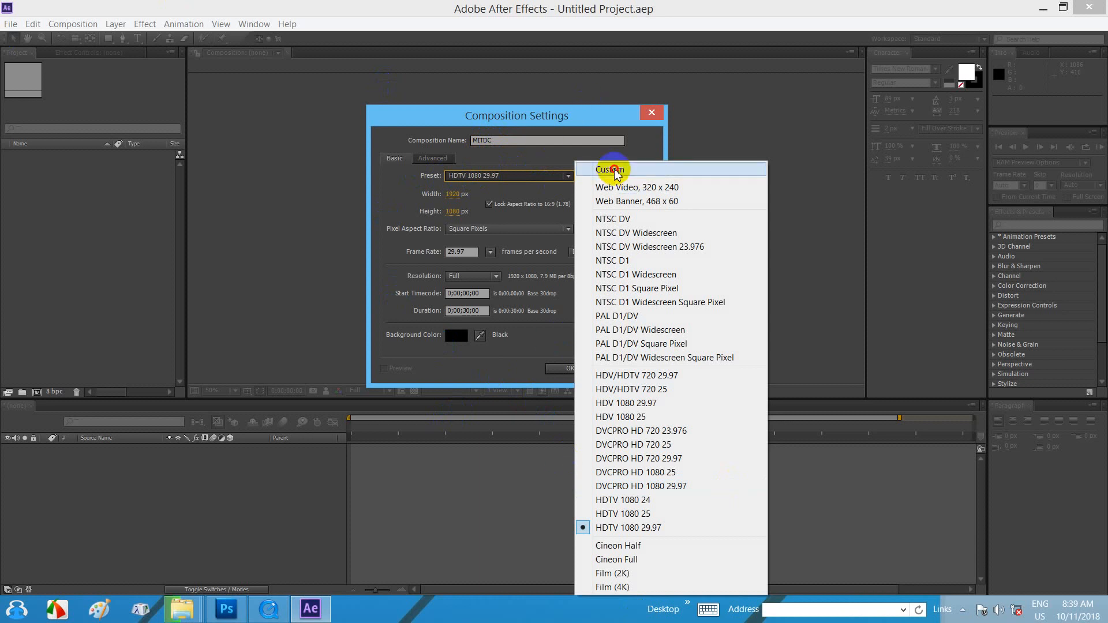
{"action": "left_click", "coordinate": [611, 169]}
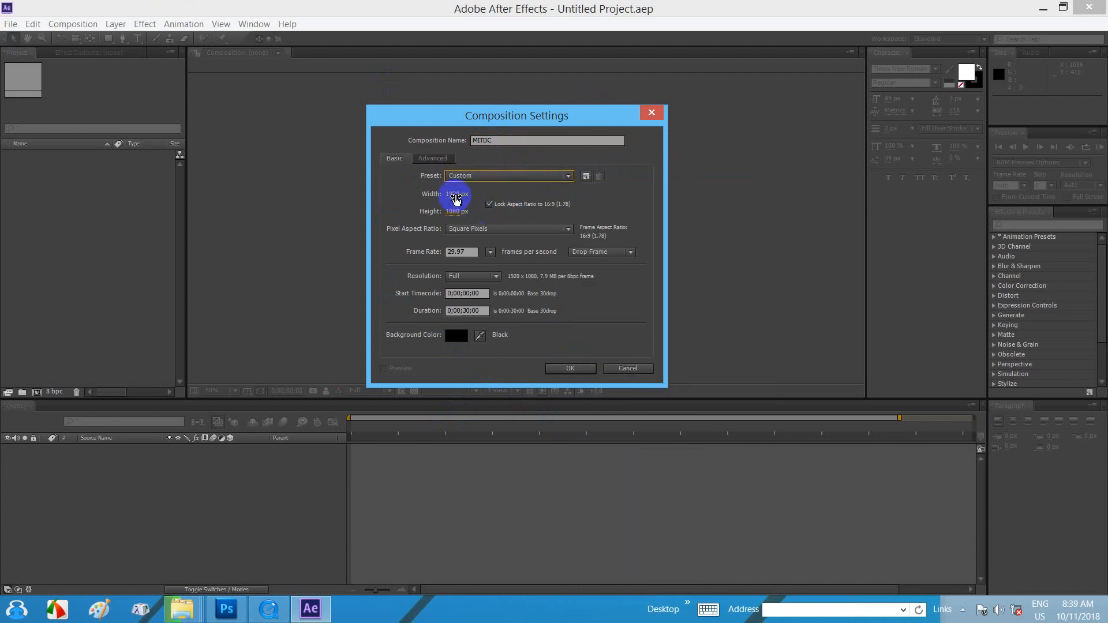
{"action": "left_click", "coordinate": [507, 175]}
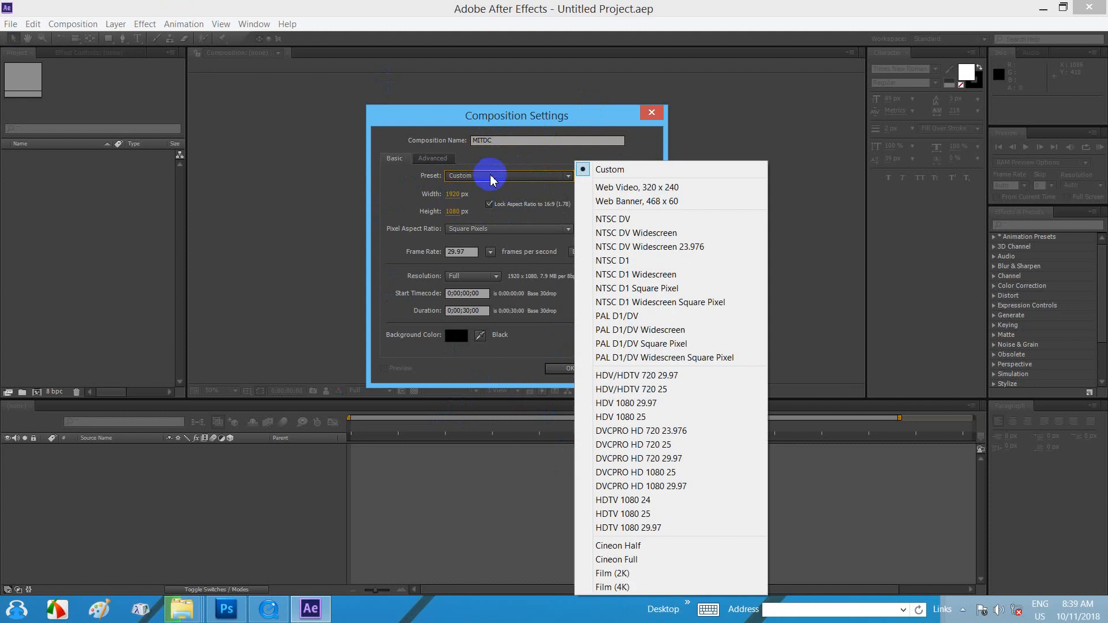
{"action": "mouse_move", "coordinate": [657, 526]}
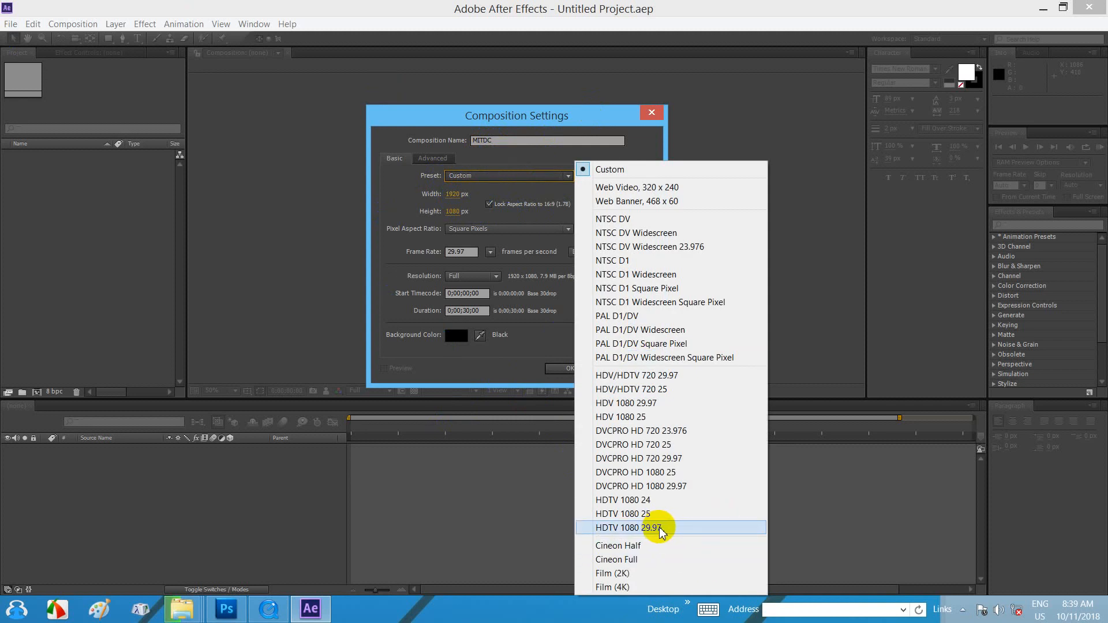
{"action": "mouse_move", "coordinate": [675, 532]}
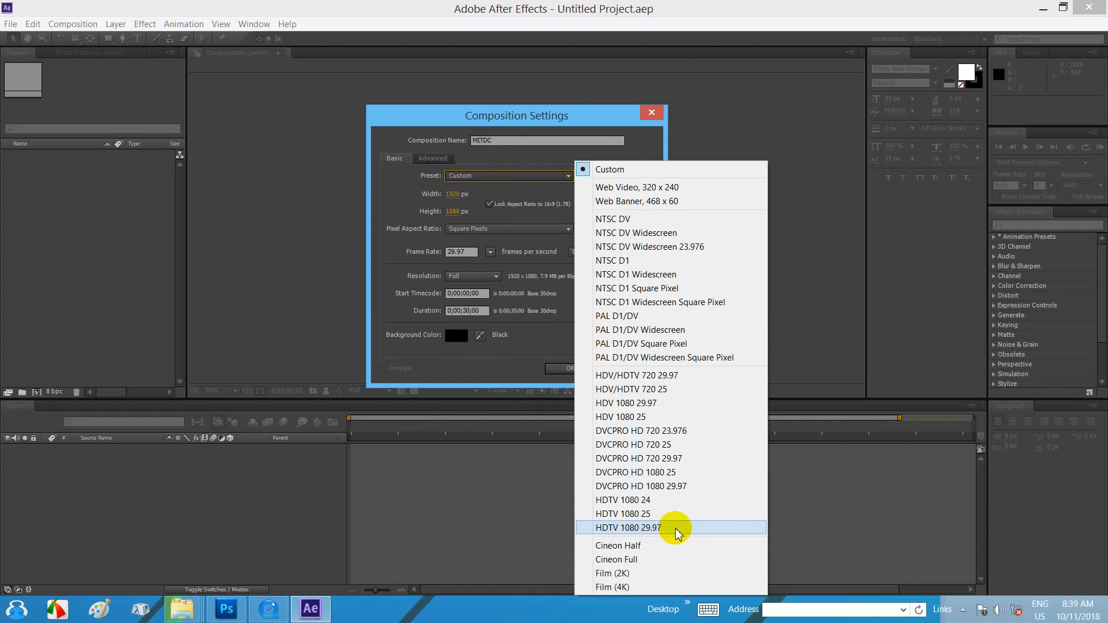
{"action": "left_click", "coordinate": [624, 527]}
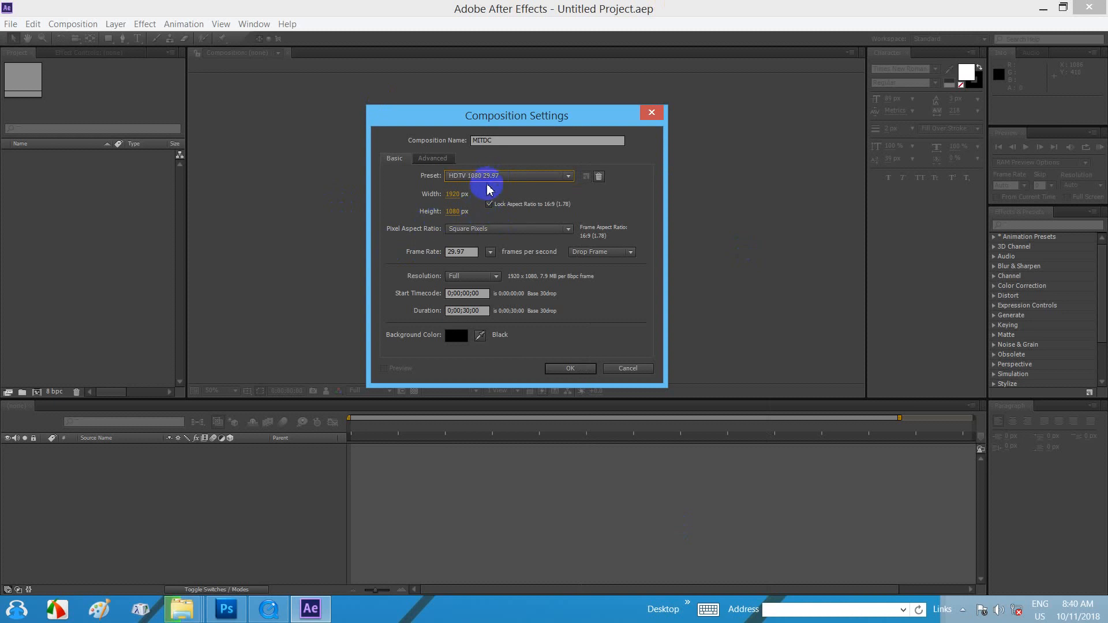
{"action": "mouse_move", "coordinate": [447, 200]}
{"action": "type", "text": "4"}
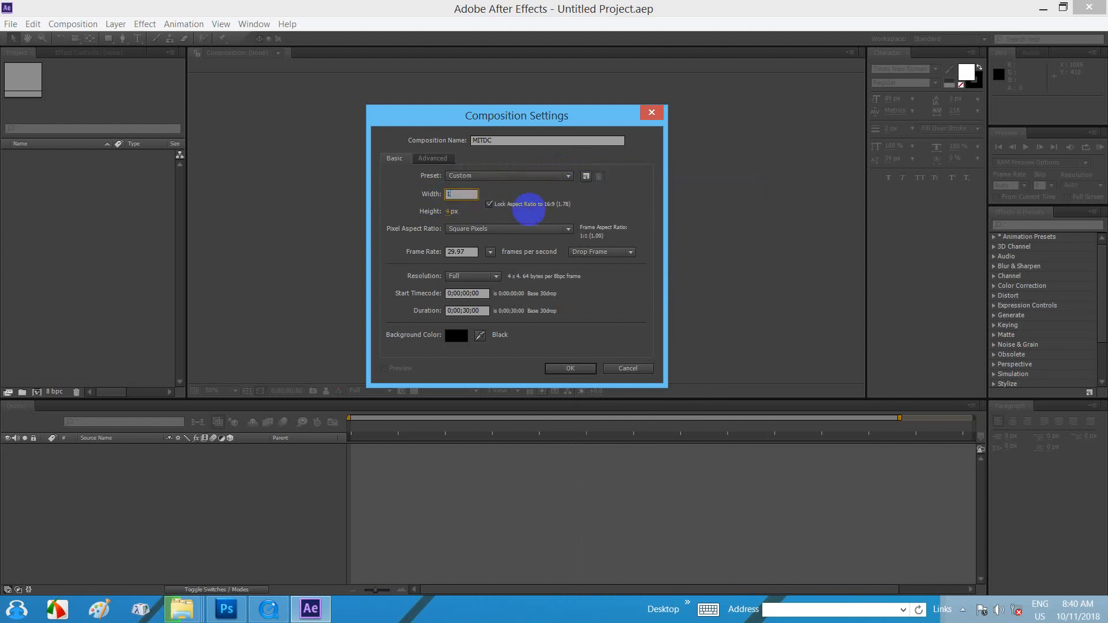
Unlock the aspect ratio and set the frame size to 1600 × 720 pixels
{"action": "type", "text": "1700"}
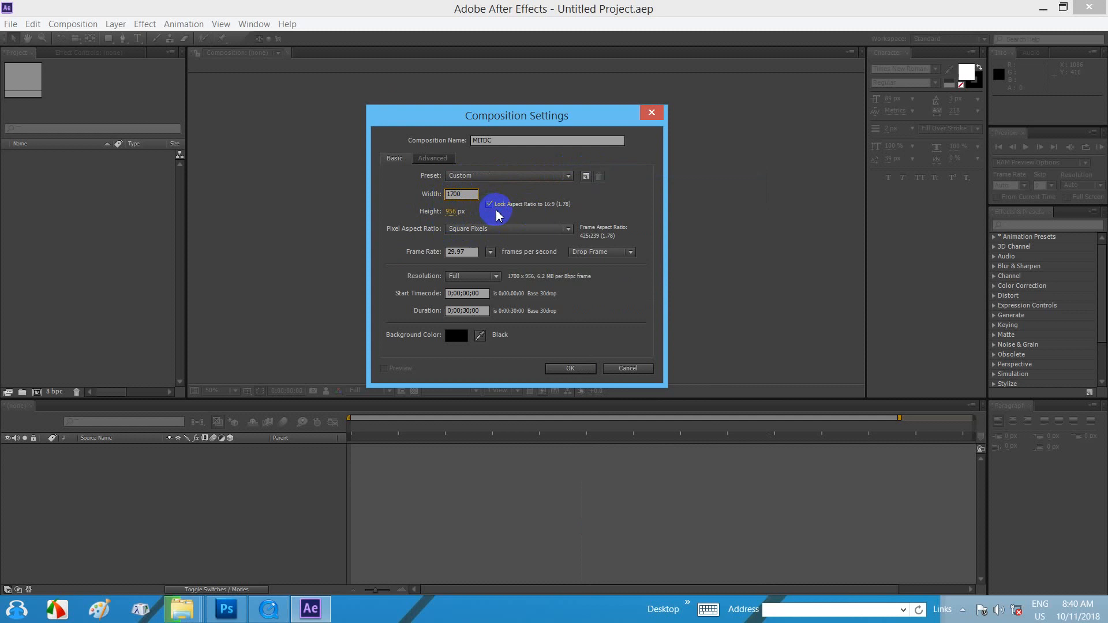
{"action": "left_click", "coordinate": [489, 204]}
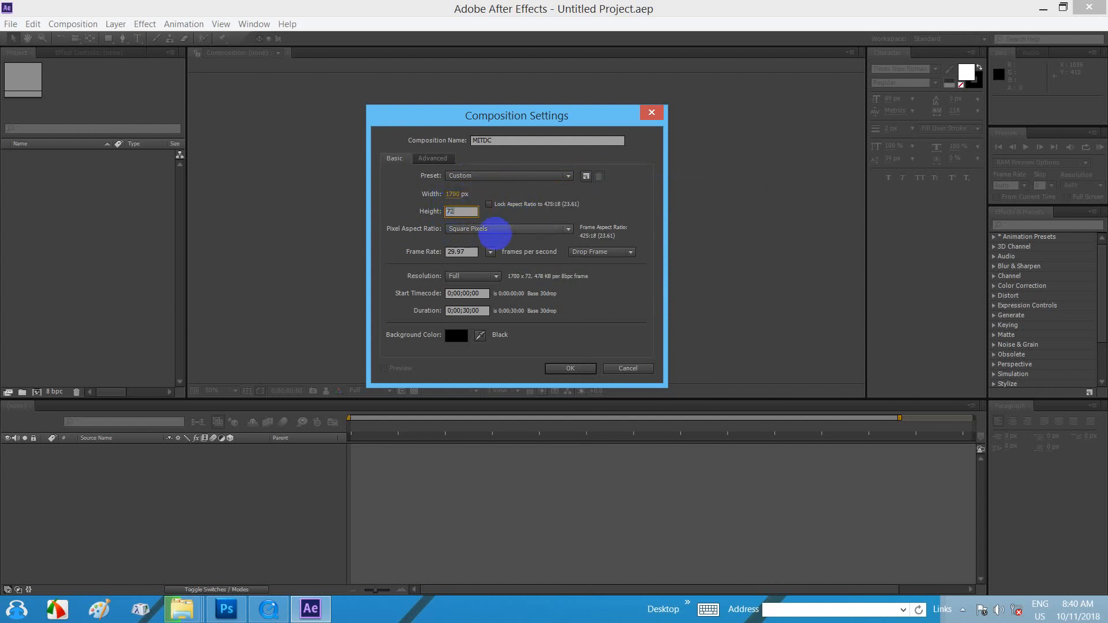
{"action": "type", "text": "720 px"}
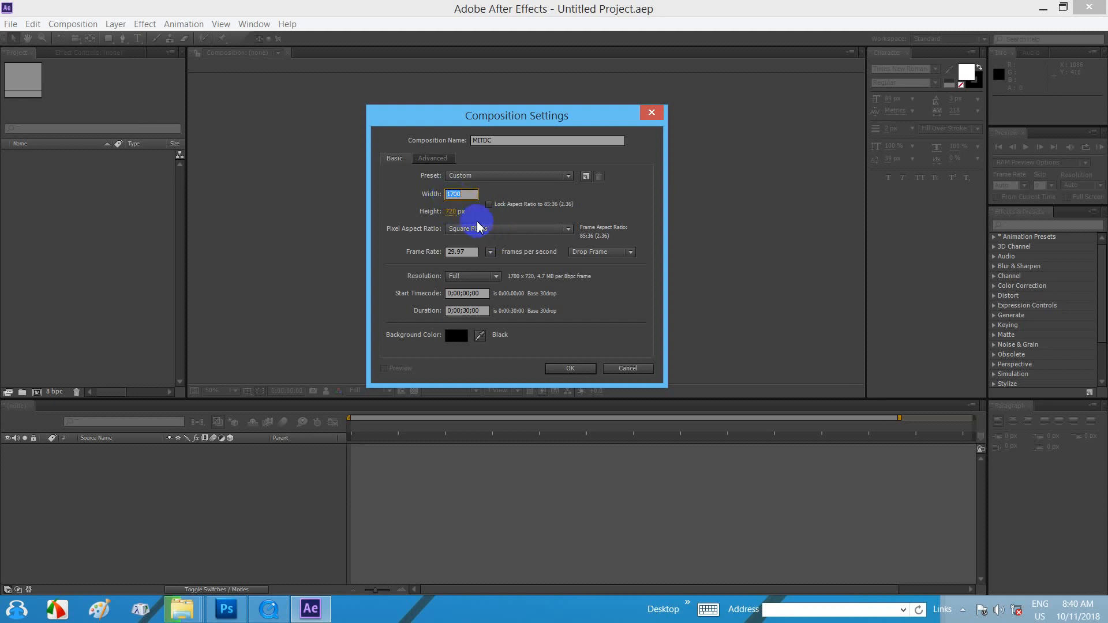
{"action": "type", "text": "160"}
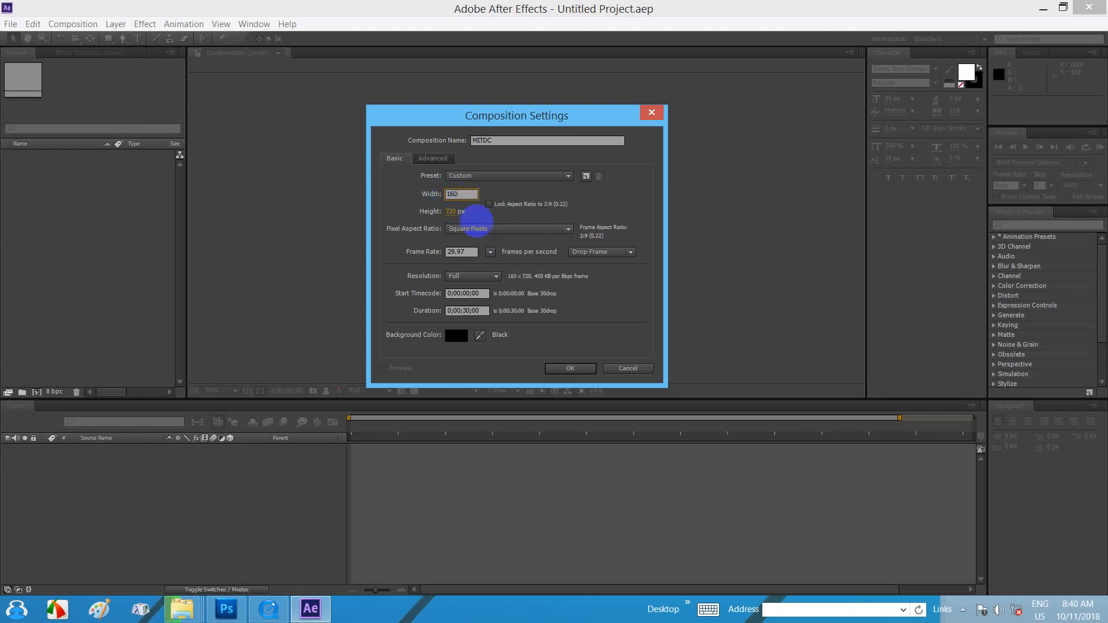
{"action": "type", "text": "1600"}
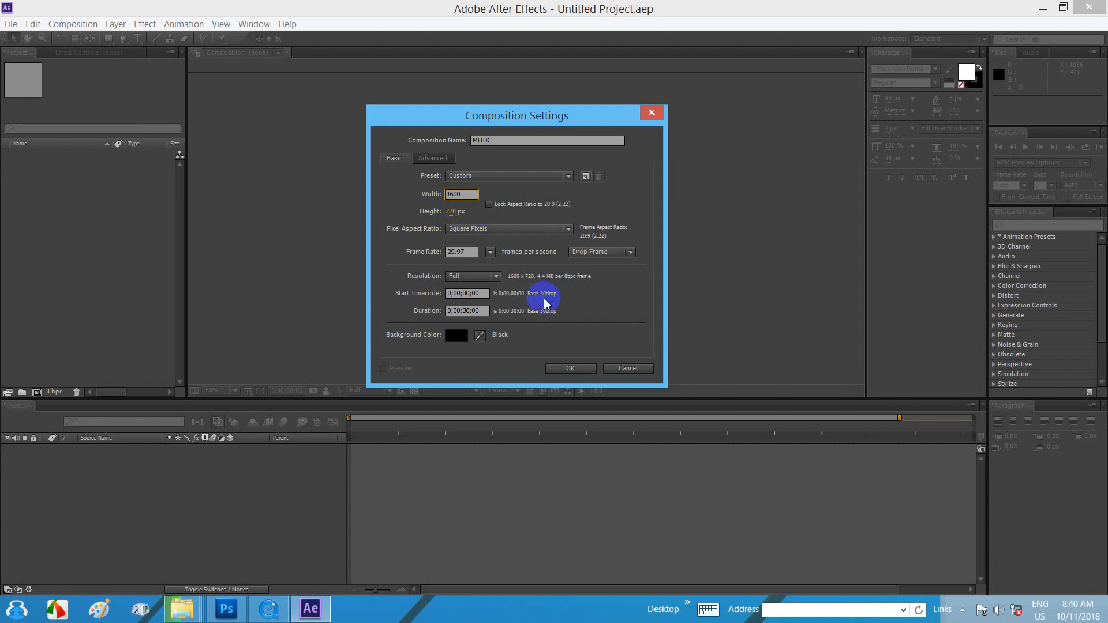
{"action": "mouse_move", "coordinate": [404, 239]}
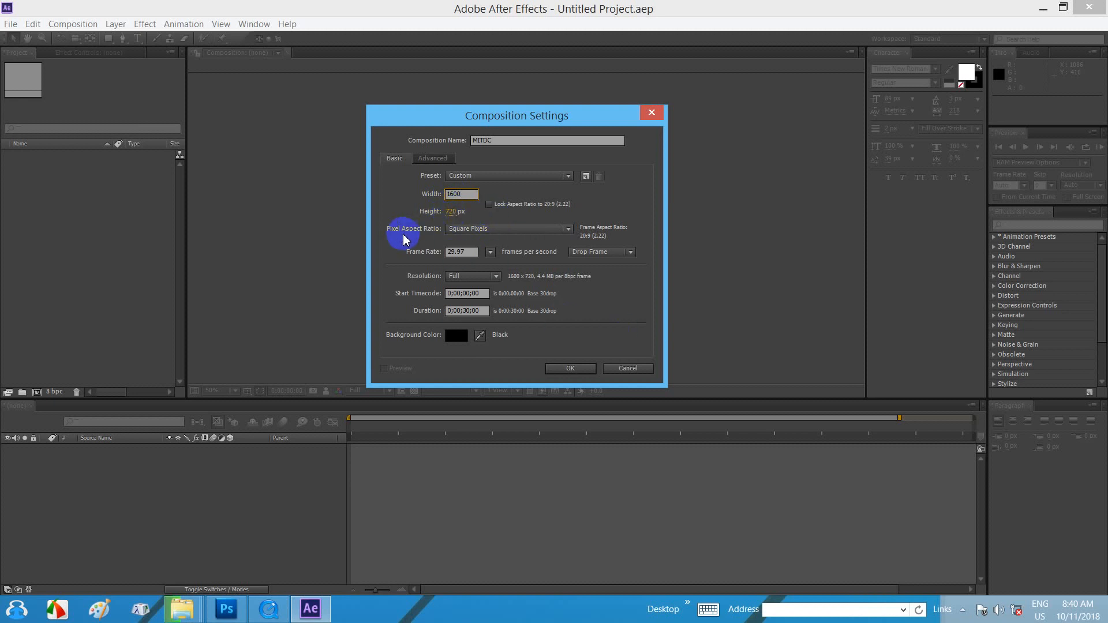
Keep Square Pixels as the composition's pixel aspect ratio
{"action": "left_click", "coordinate": [507, 228]}
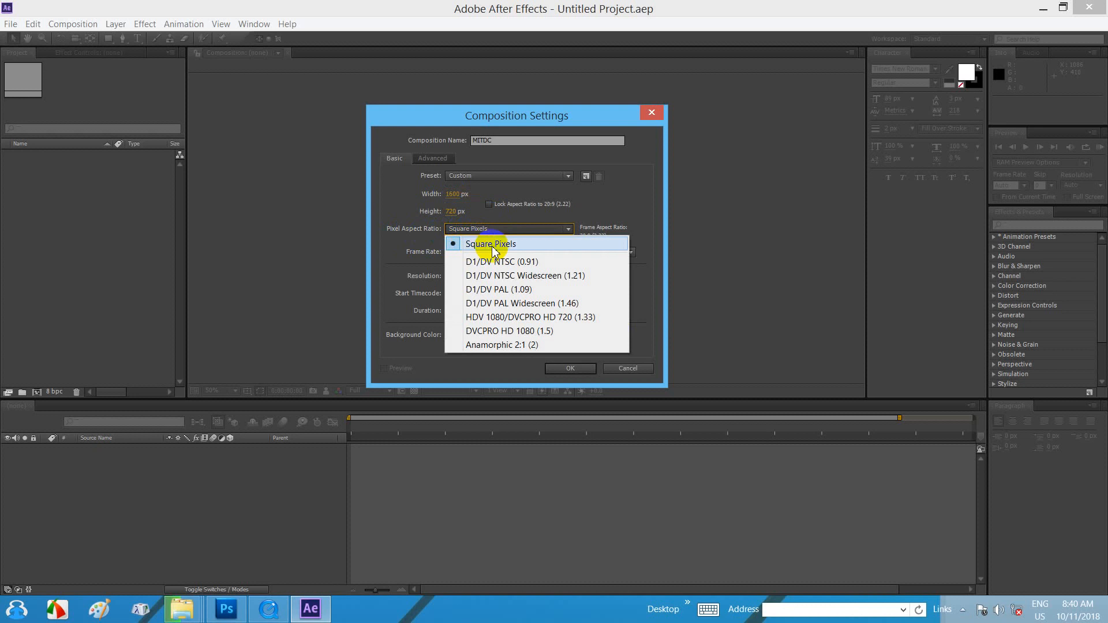
{"action": "mouse_move", "coordinate": [499, 252]}
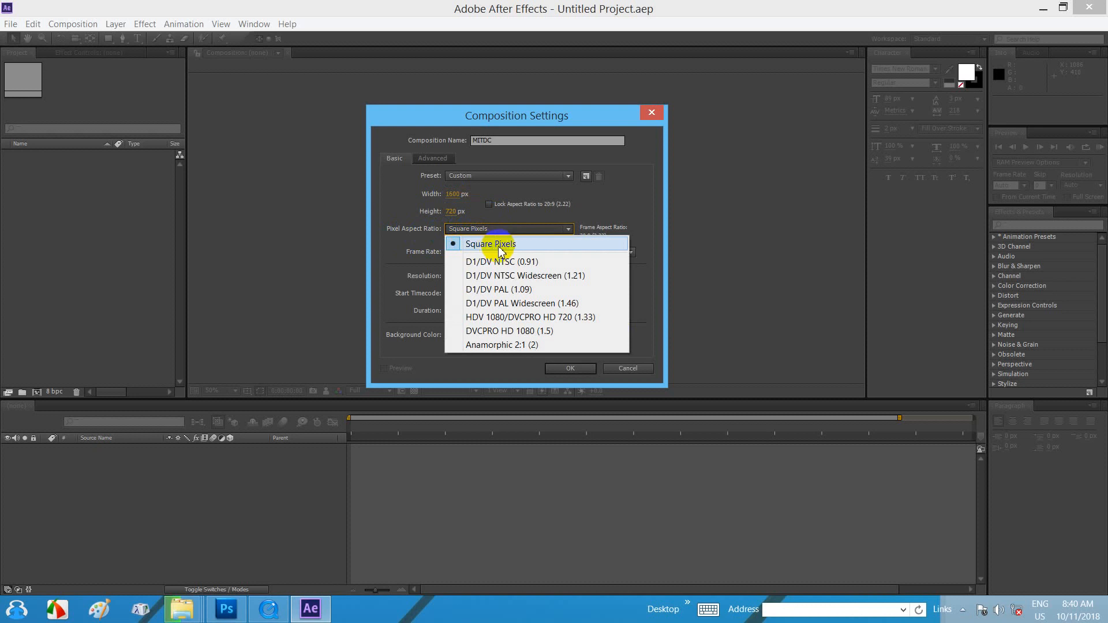
{"action": "left_click", "coordinate": [490, 243]}
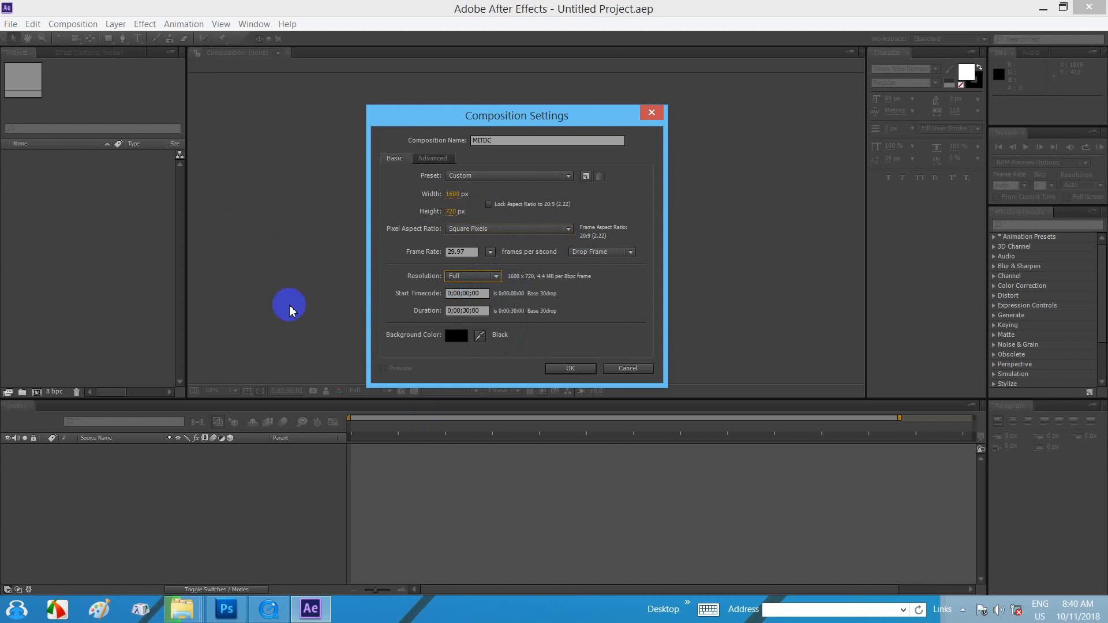
{"action": "mouse_move", "coordinate": [419, 300]}
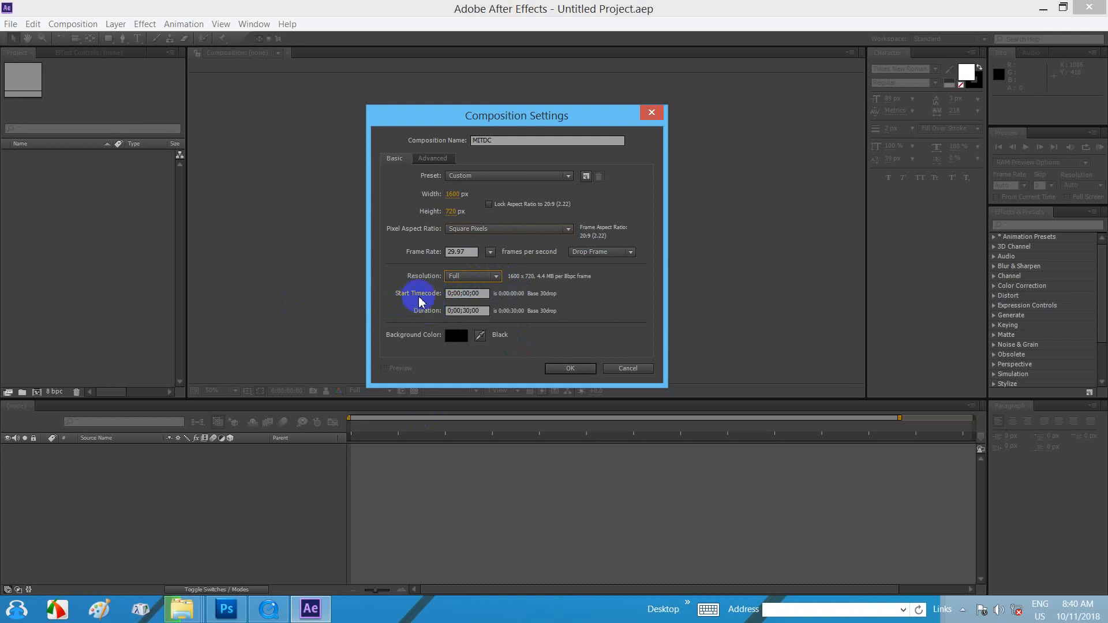
{"action": "mouse_move", "coordinate": [428, 322]}
{"action": "type", "text": "6"}
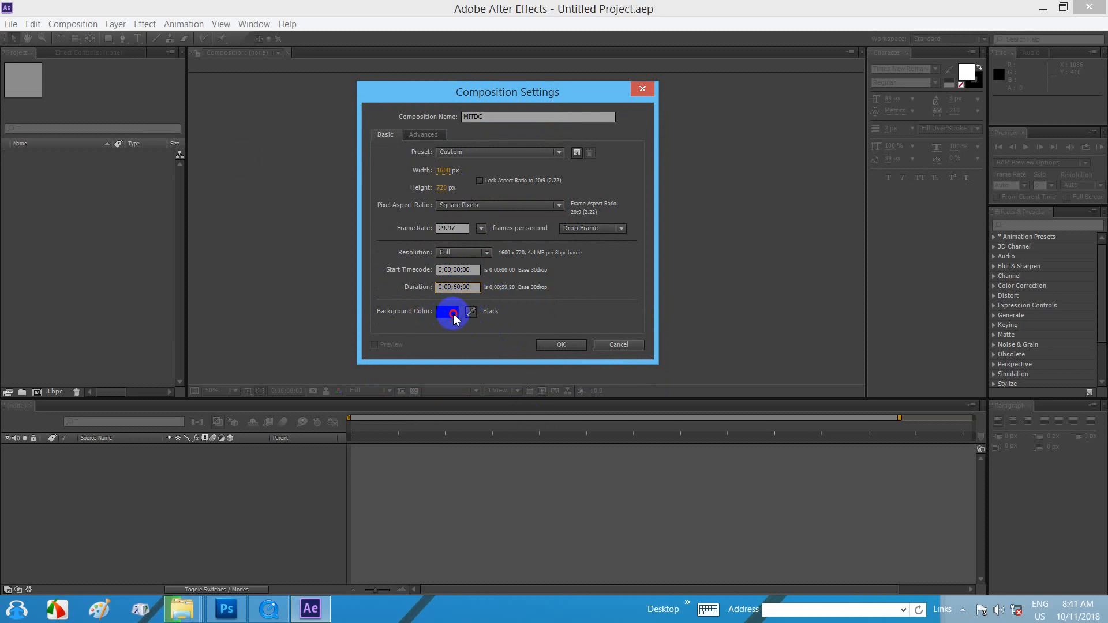
Choose a dark gray background colour and create the 1600×720 composition
{"action": "left_click", "coordinate": [453, 314]}
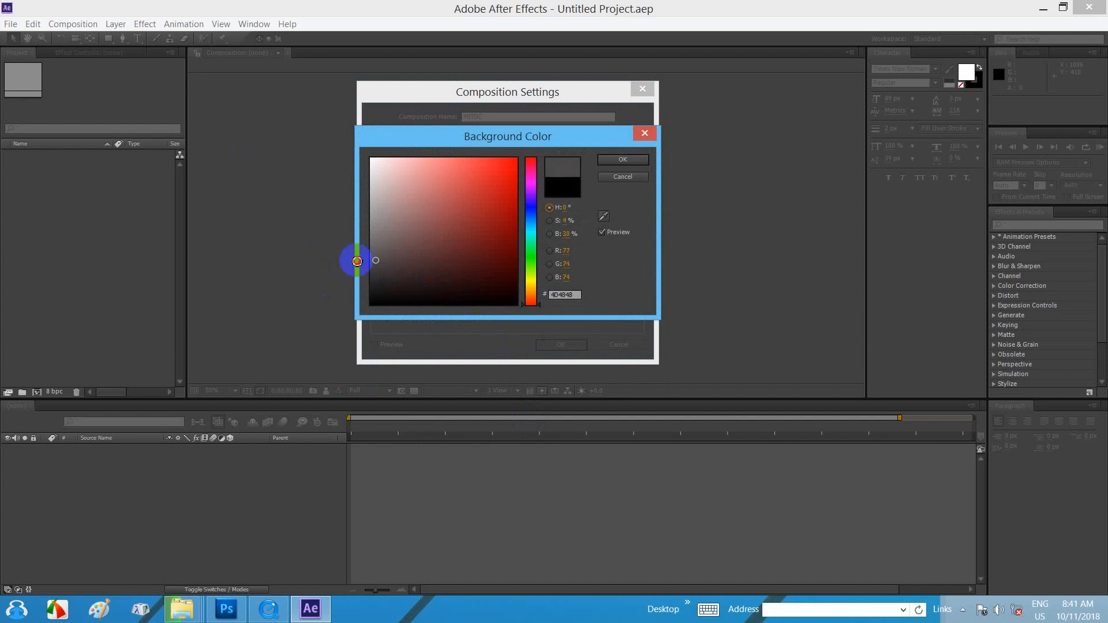
{"action": "left_click", "coordinate": [622, 159]}
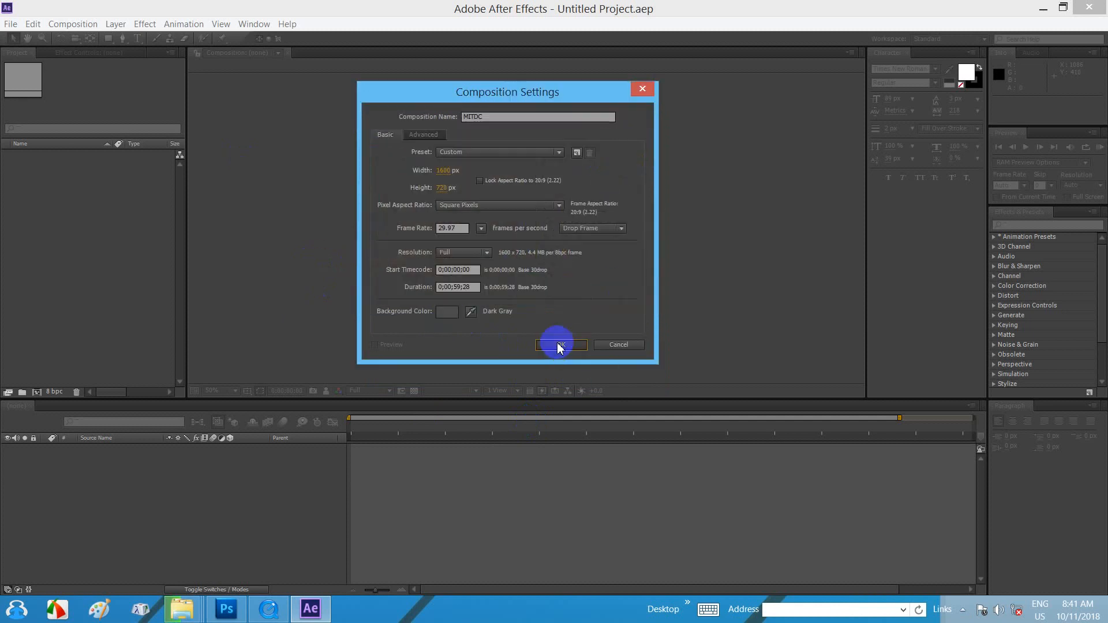
{"action": "left_click", "coordinate": [560, 345]}
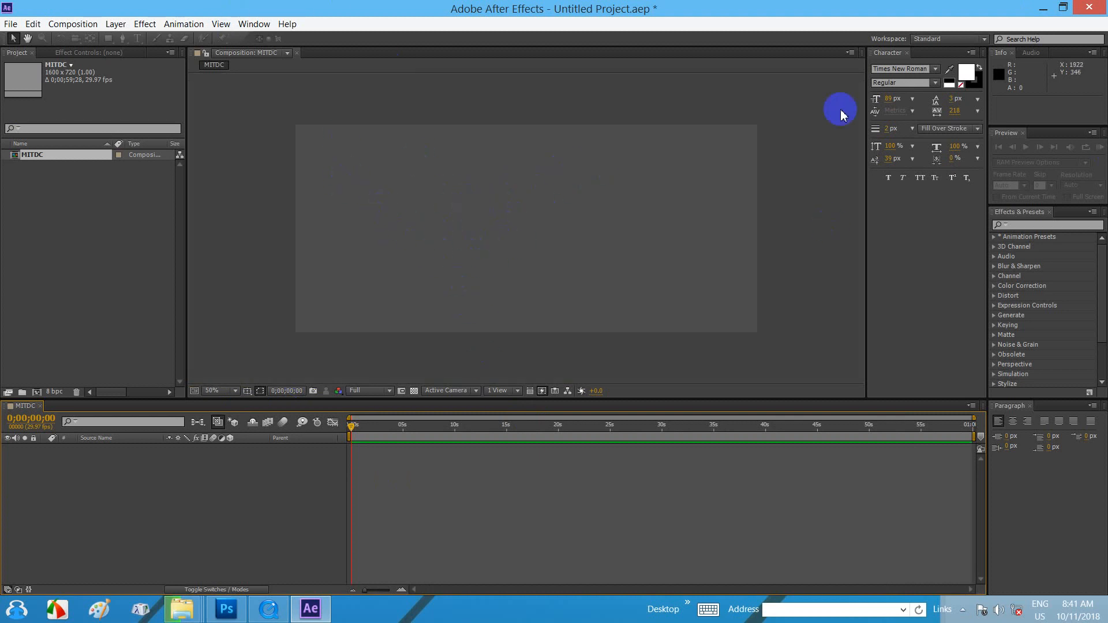
Reopen Composition Settings and sample several background colours with the eyedropper
{"action": "left_click", "coordinate": [72, 23]}
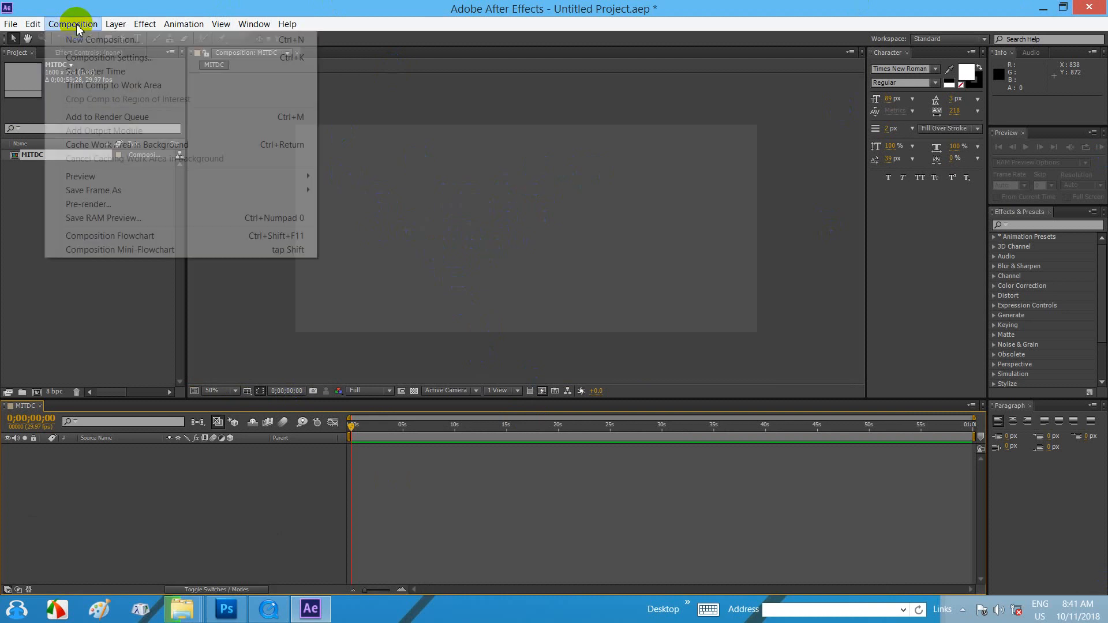
{"action": "mouse_move", "coordinate": [95, 62]}
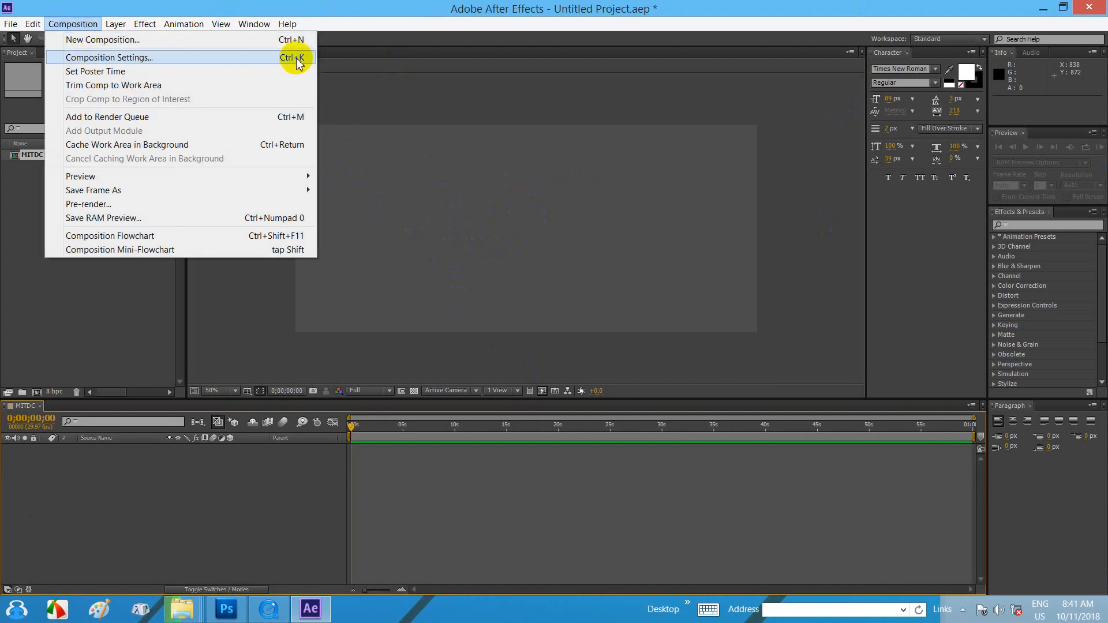
{"action": "left_click", "coordinate": [110, 57]}
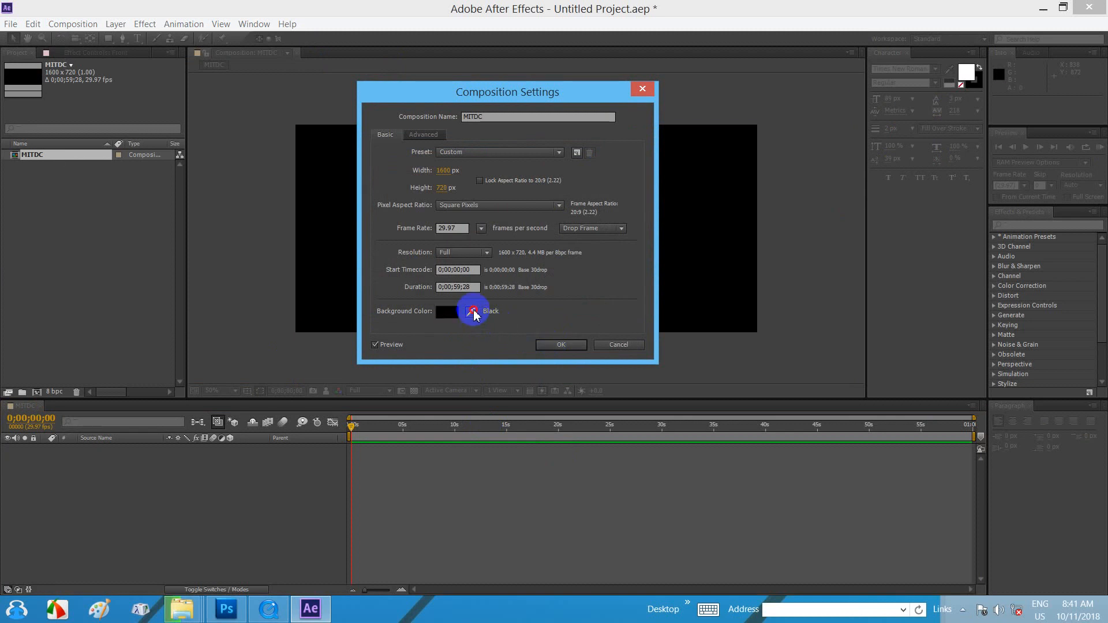
{"action": "left_click", "coordinate": [446, 311]}
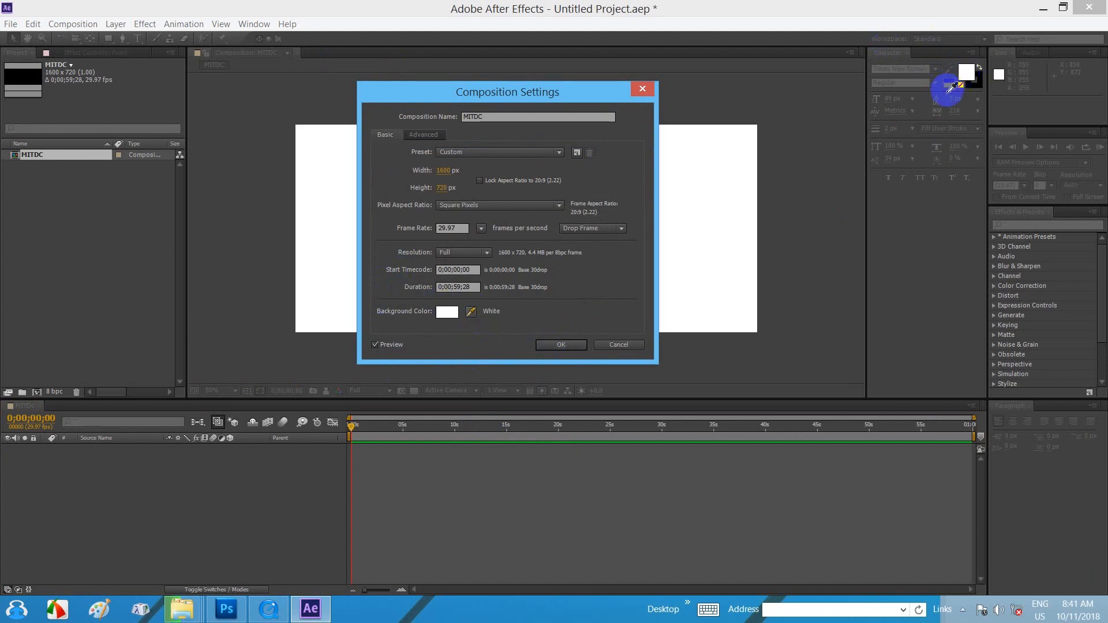
{"action": "left_click", "coordinate": [447, 311]}
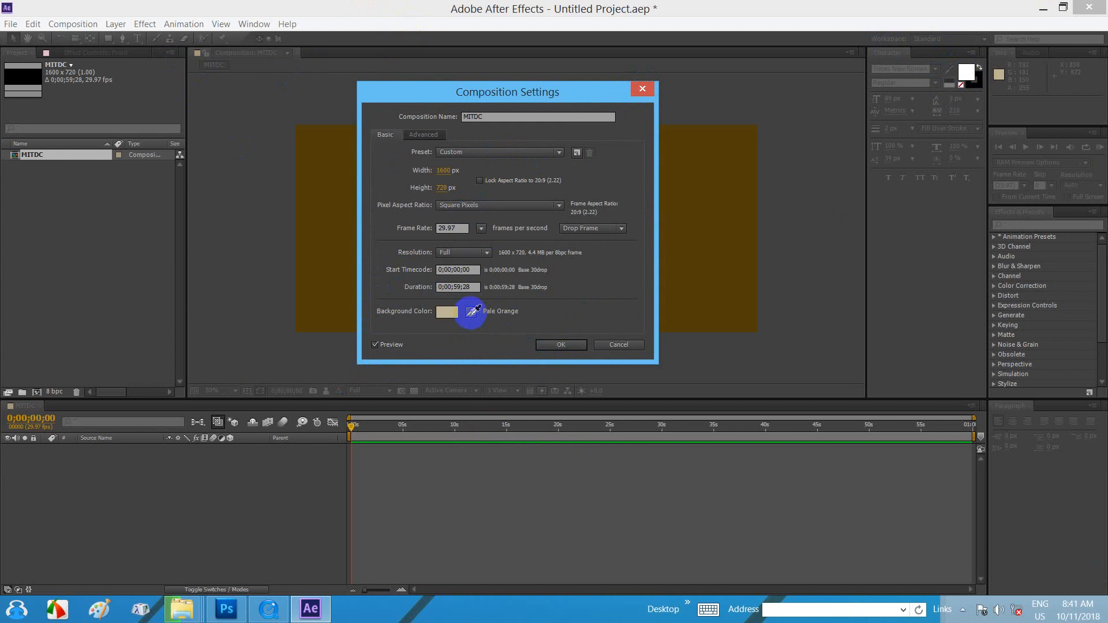
{"action": "left_click", "coordinate": [447, 311]}
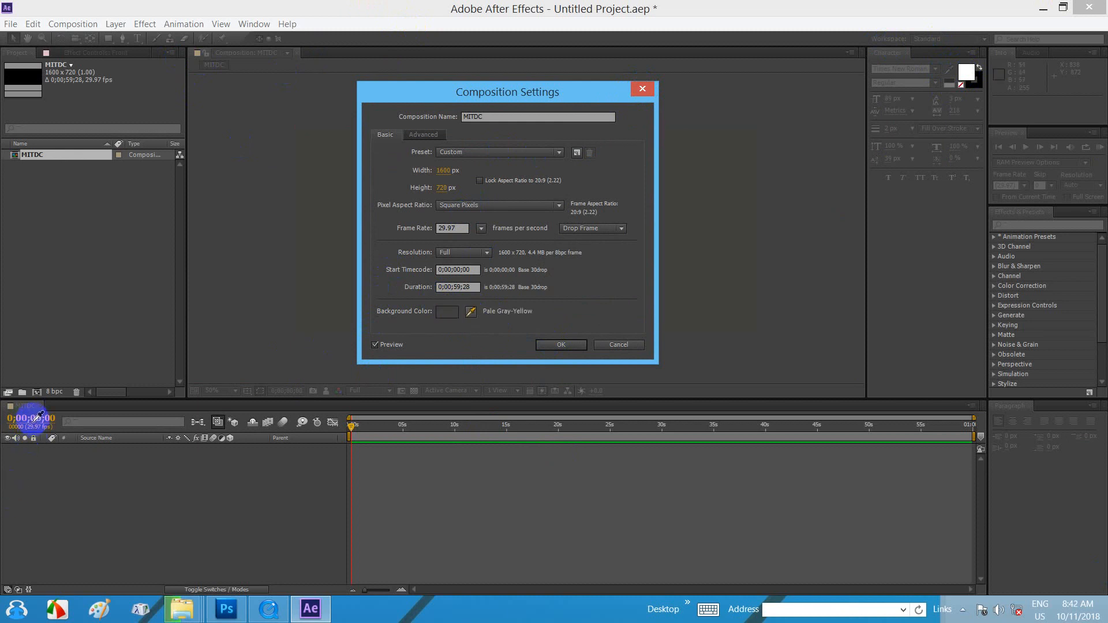
{"action": "left_click", "coordinate": [446, 311]}
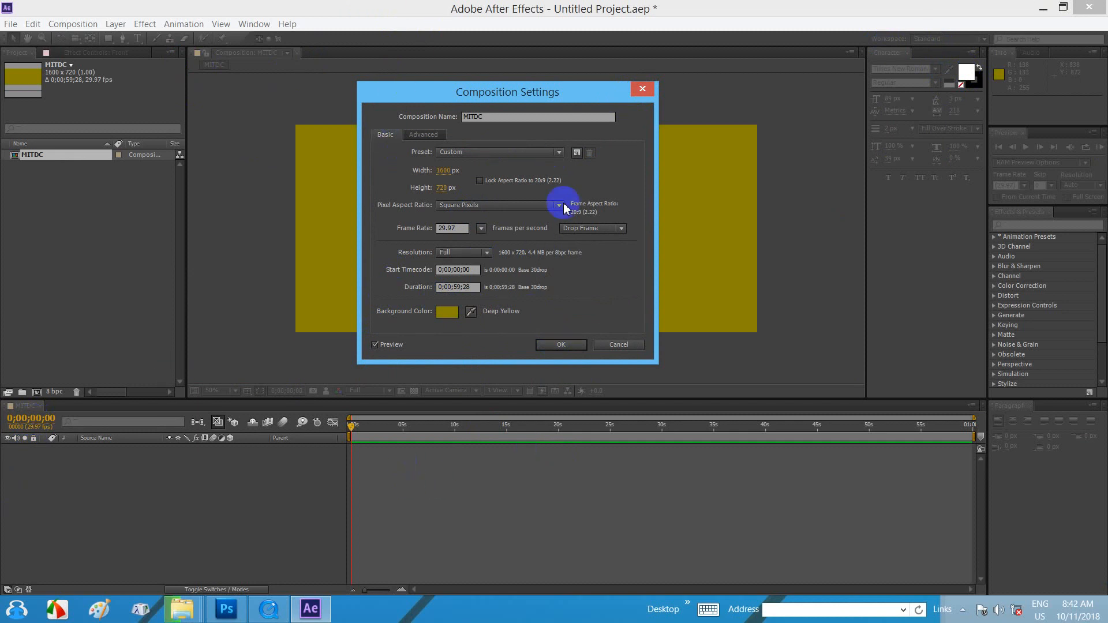
{"action": "mouse_move", "coordinate": [642, 229]}
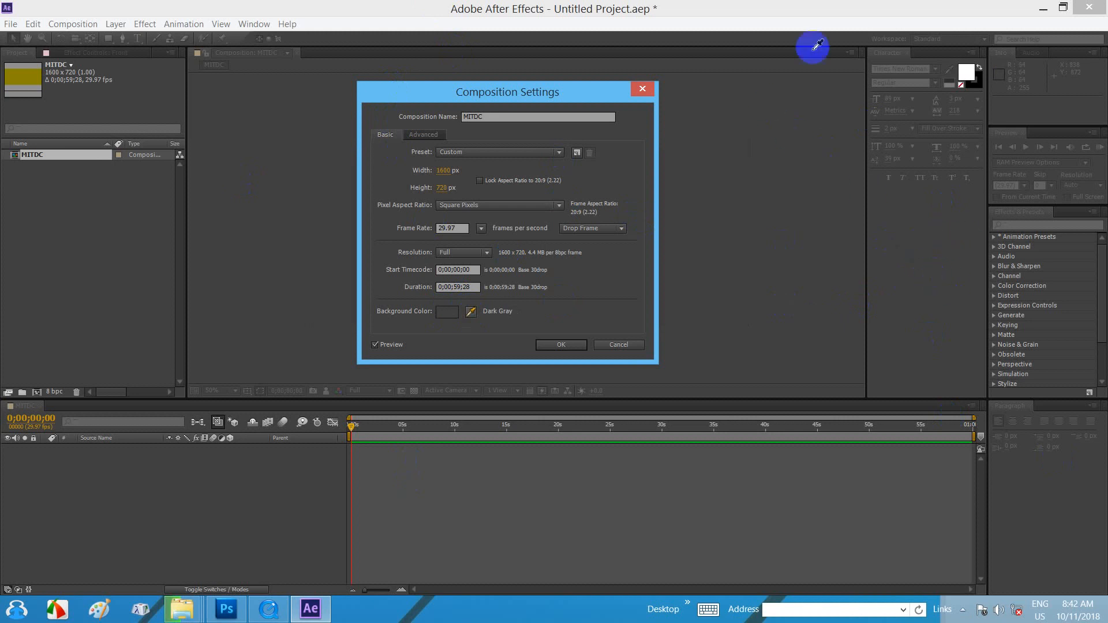
{"action": "mouse_move", "coordinate": [853, 168]}
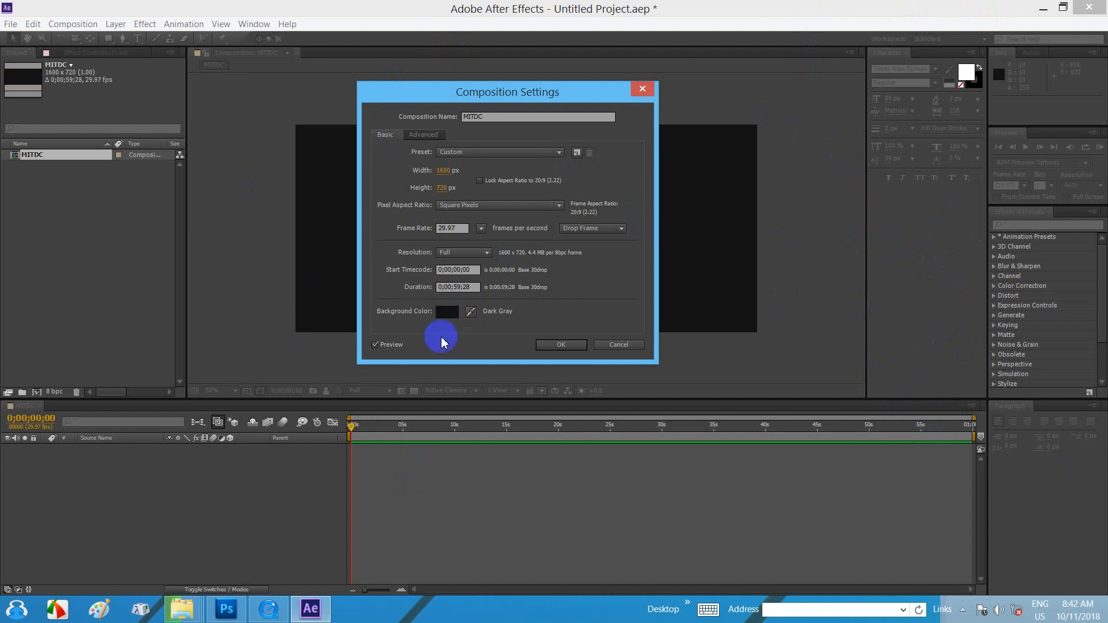
Move the colour picker aside and sample a medium gray-blue (#2E2661) as background
{"action": "left_click", "coordinate": [447, 311]}
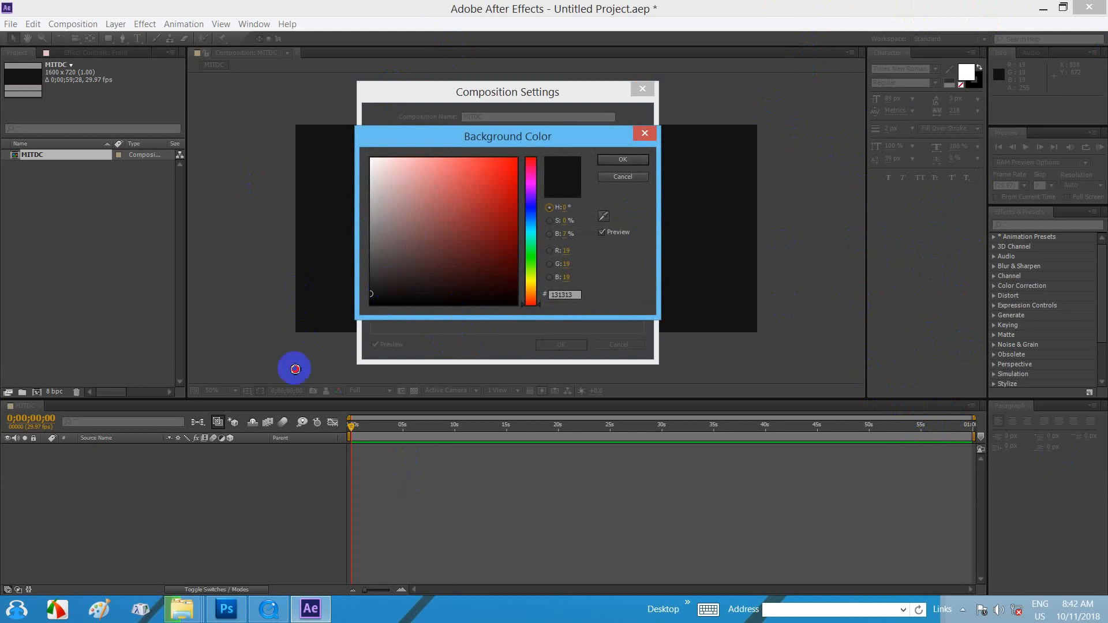
{"action": "left_click", "coordinate": [435, 187]}
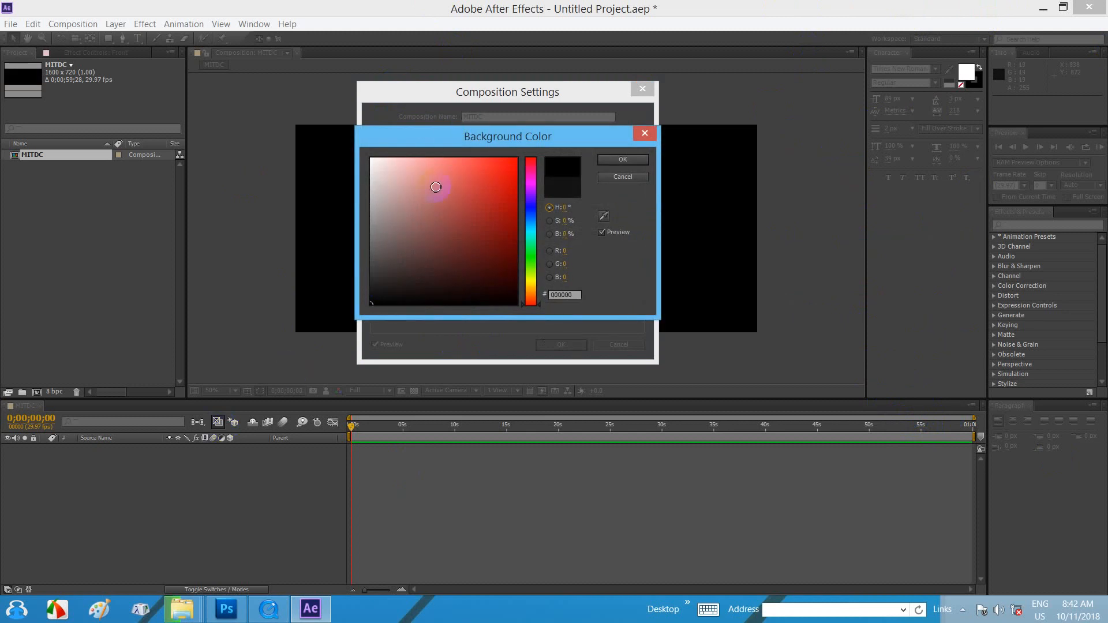
{"action": "left_click_drag", "start_coordinate": [435, 187], "coordinate": [450, 227]}
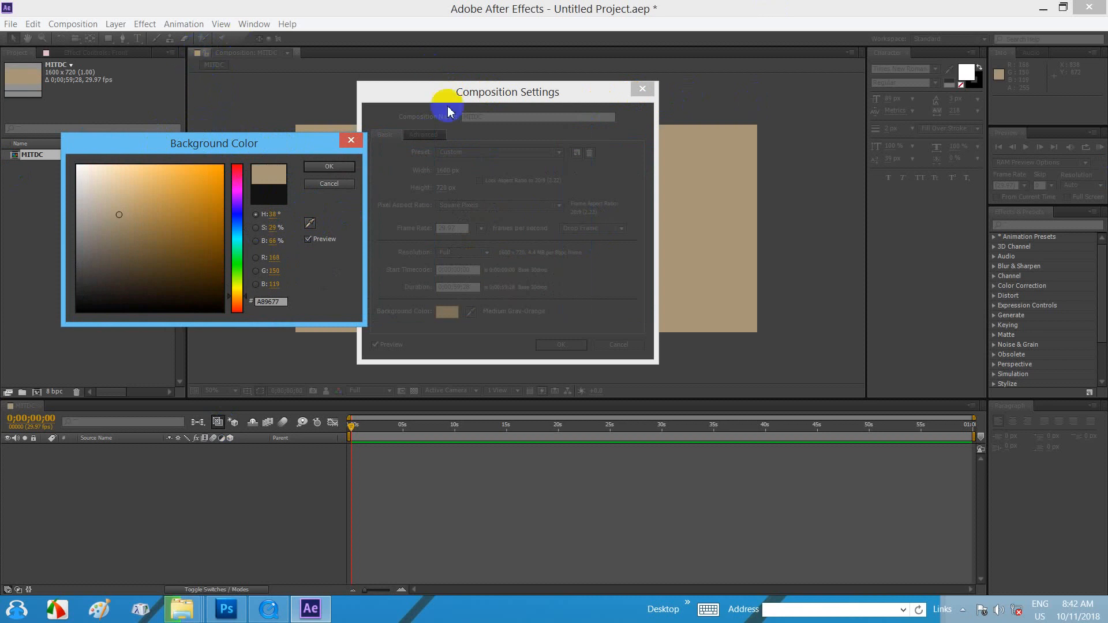
{"action": "left_click", "coordinate": [200, 233]}
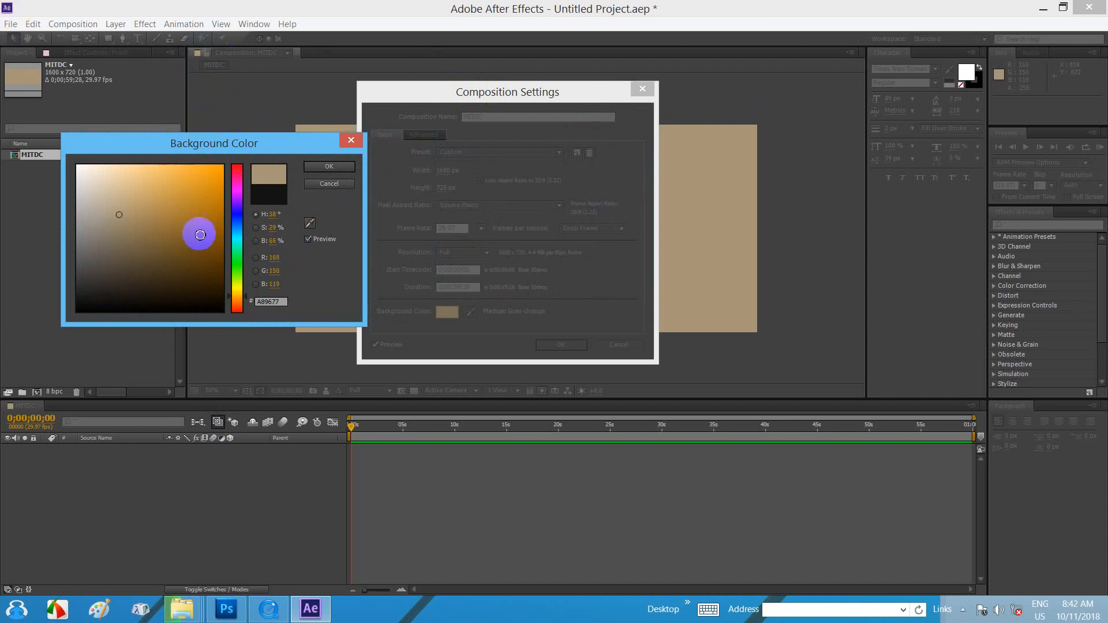
{"action": "left_click", "coordinate": [78, 274]}
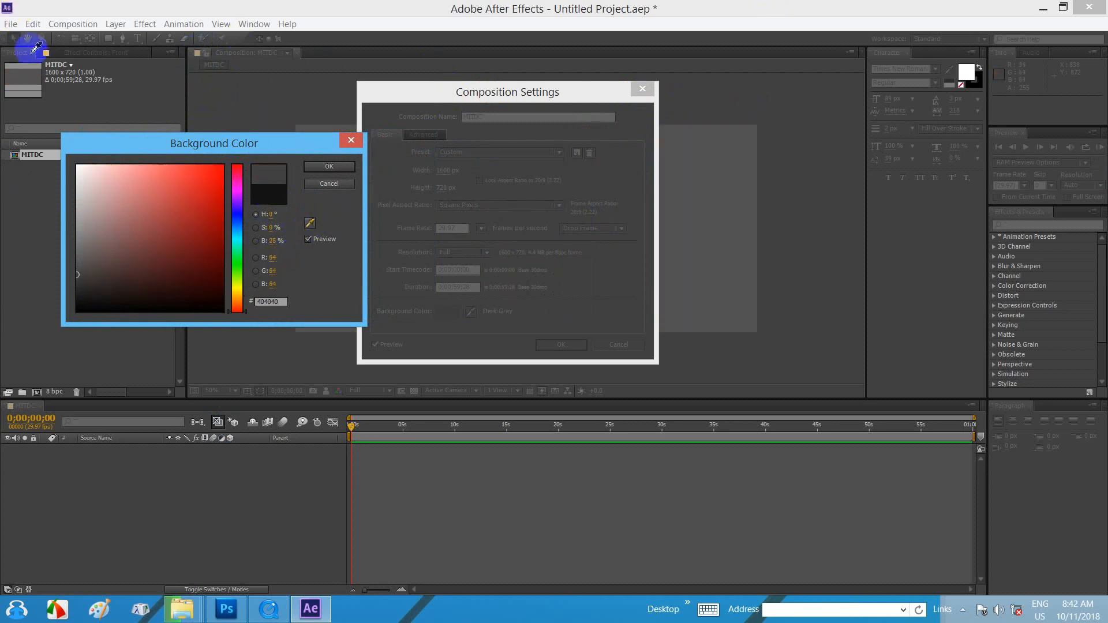
{"action": "left_click", "coordinate": [166, 255]}
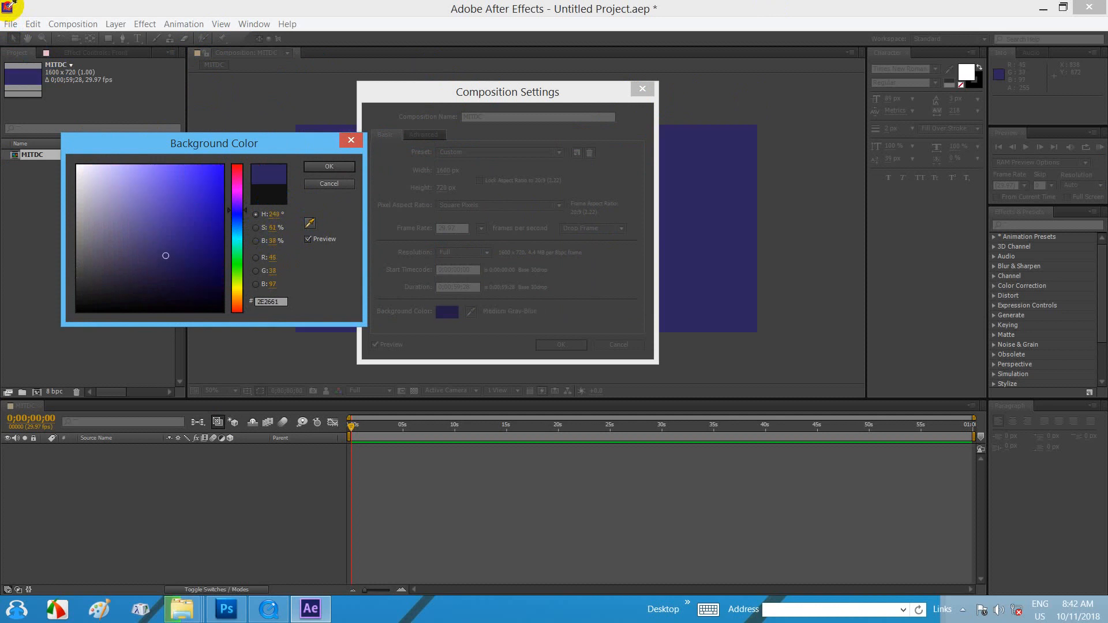
{"action": "mouse_move", "coordinate": [708, 255]}
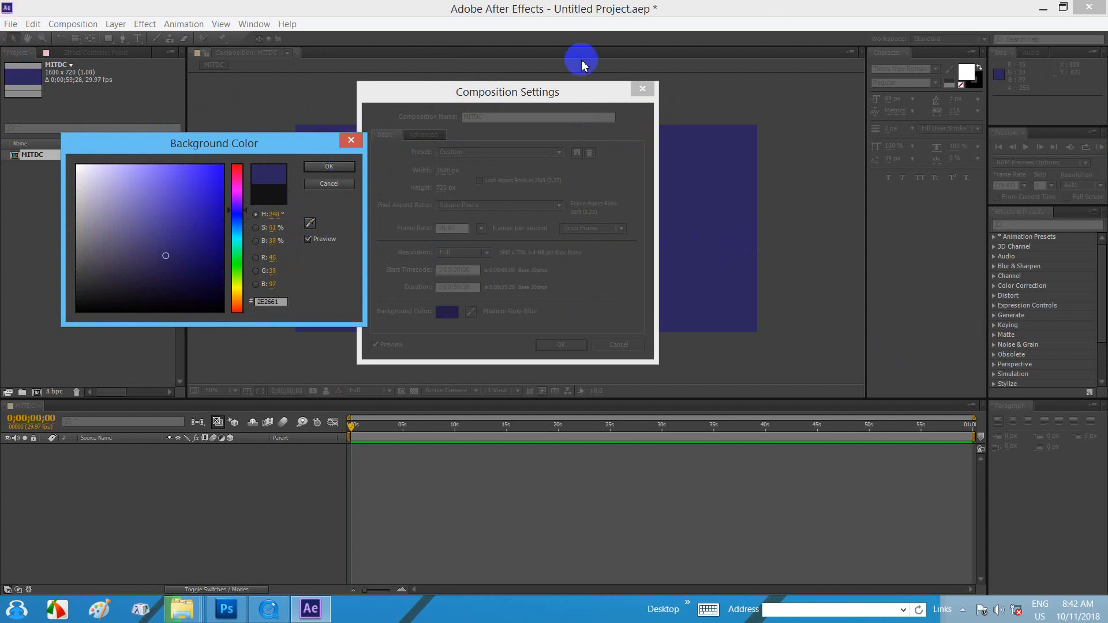
{"action": "mouse_move", "coordinate": [769, 224]}
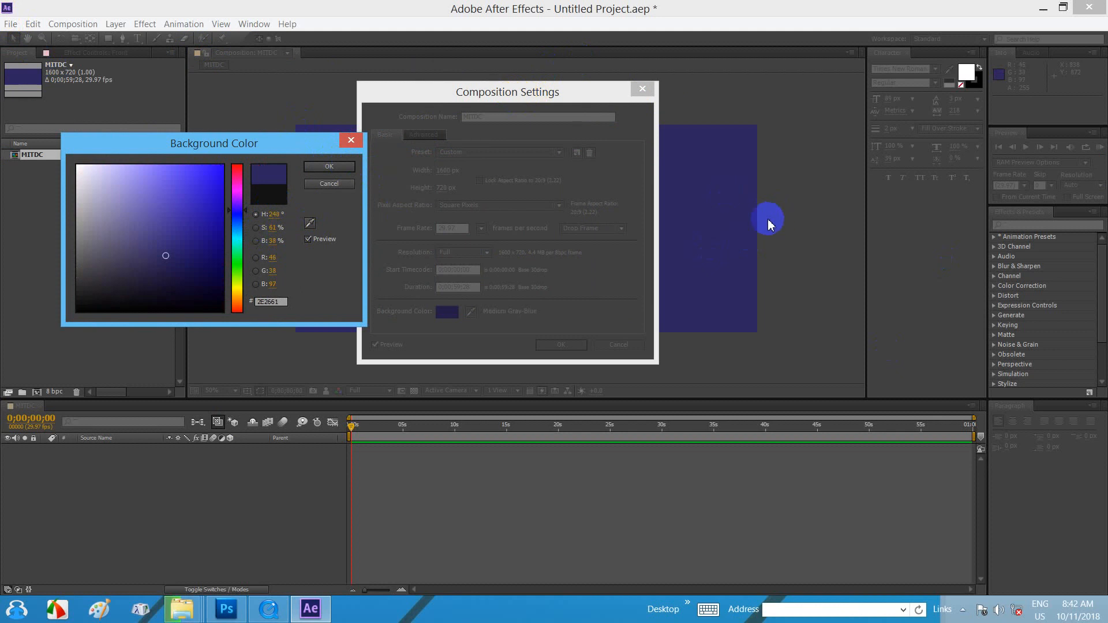
{"action": "left_click", "coordinate": [328, 166]}
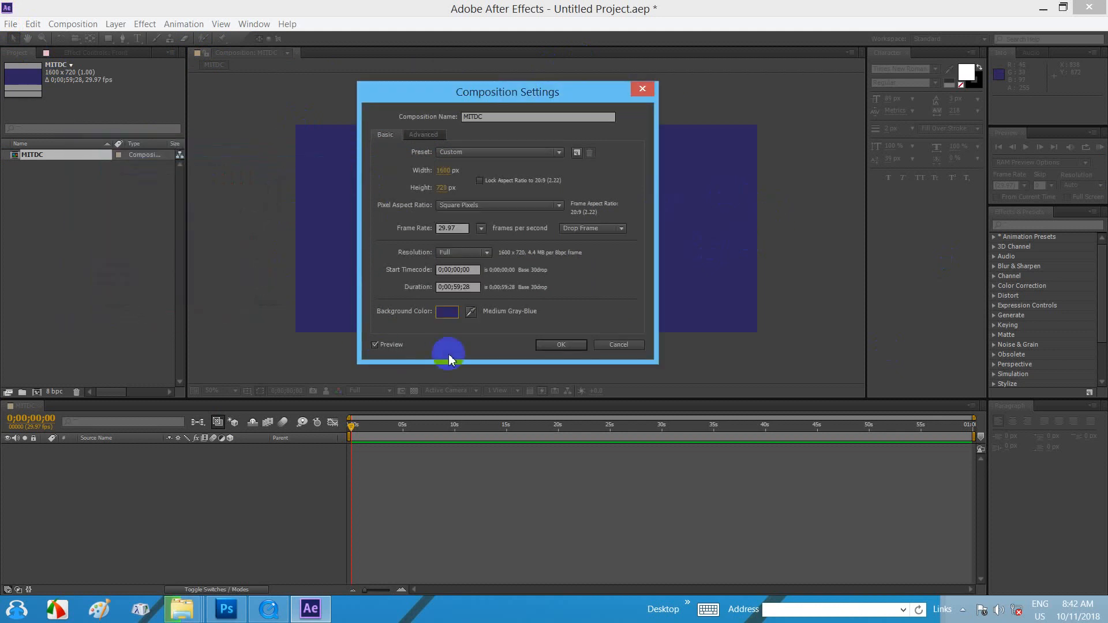
Accept the gray-blue background, then reopen Composition Settings and apply a 0;04;00;28 duration
{"action": "left_click_drag", "start_coordinate": [507, 92], "coordinate": [763, 121]}
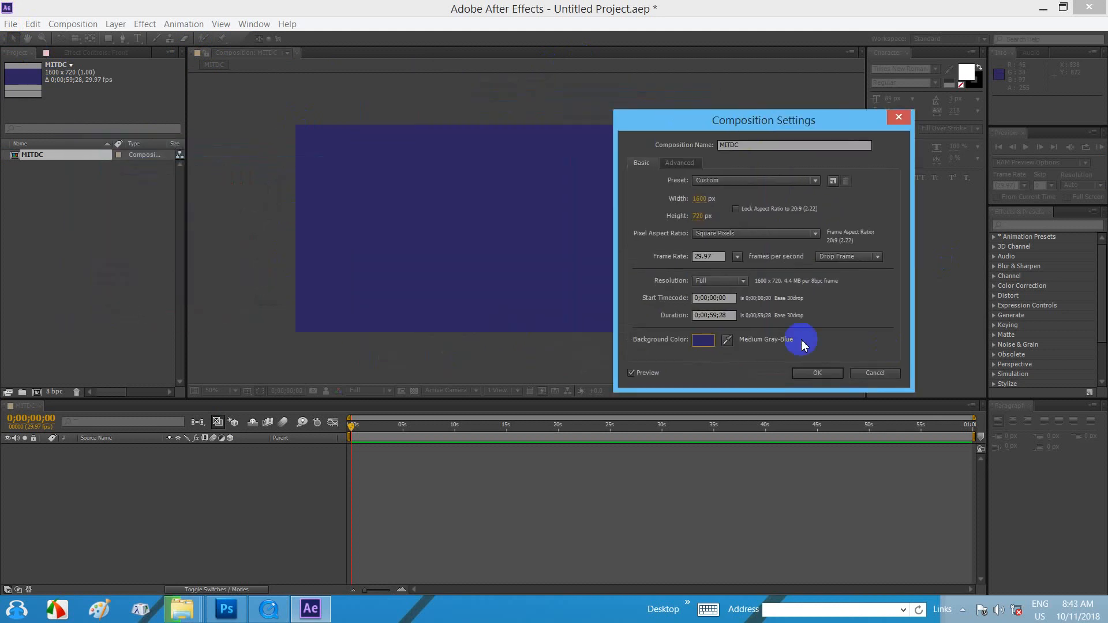
{"action": "left_click", "coordinate": [817, 374]}
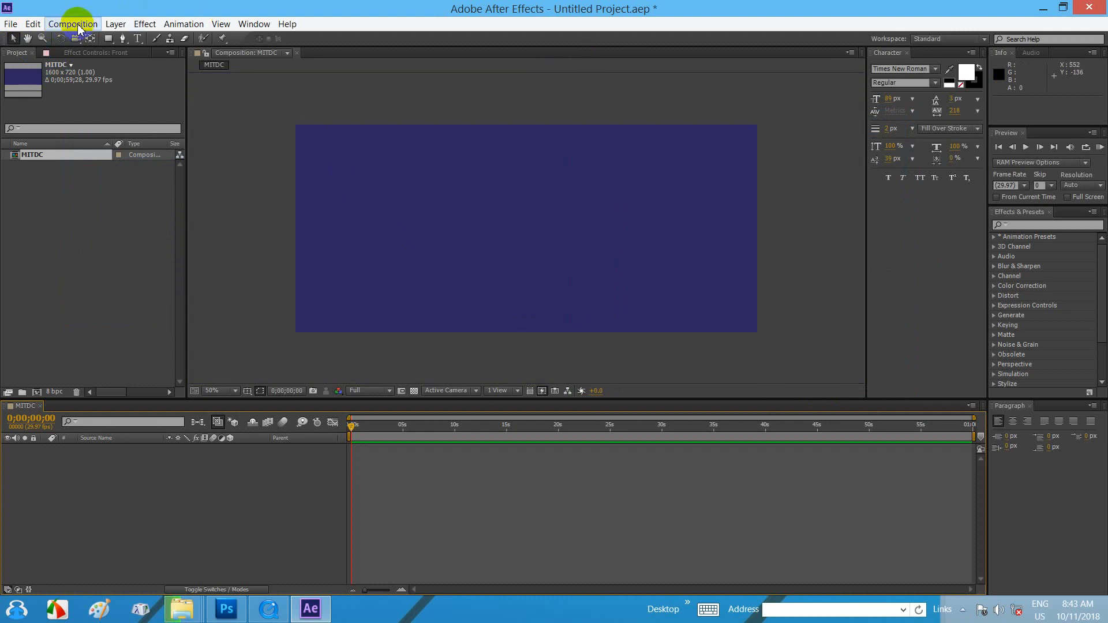
{"action": "left_click", "coordinate": [72, 23]}
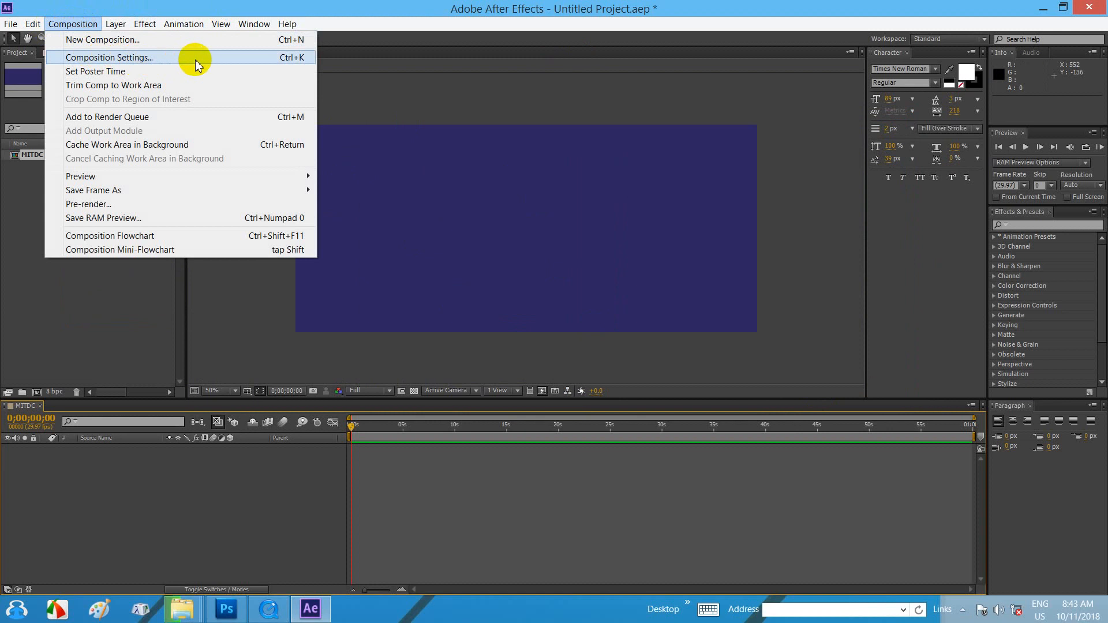
{"action": "left_click", "coordinate": [109, 57]}
{"action": "type", "text": "0;04;00;28"}
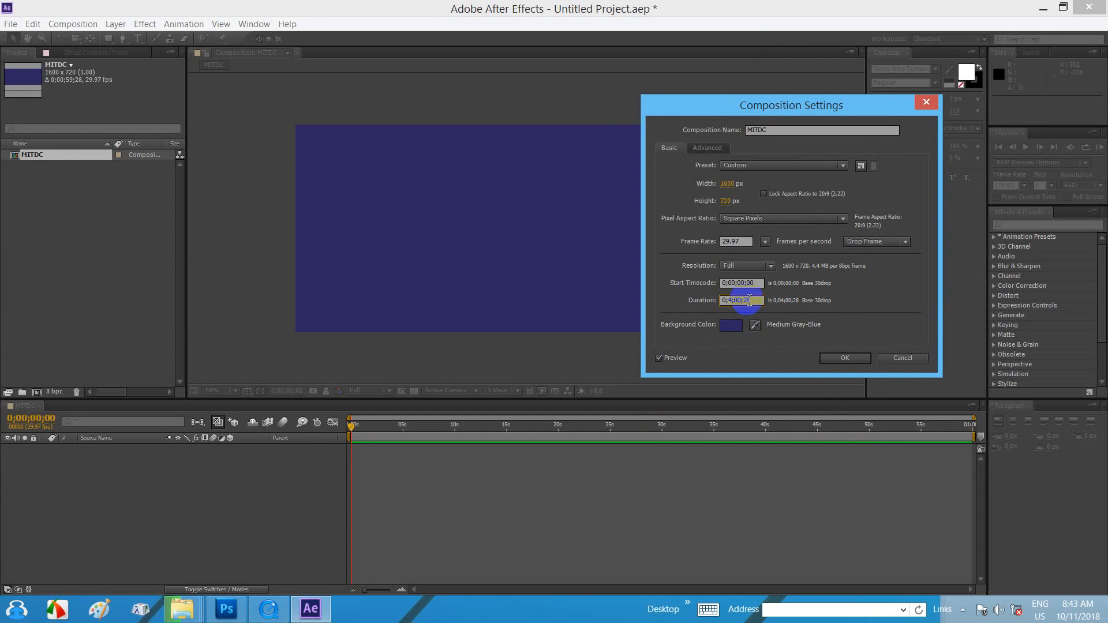
{"action": "left_click", "coordinate": [844, 358]}
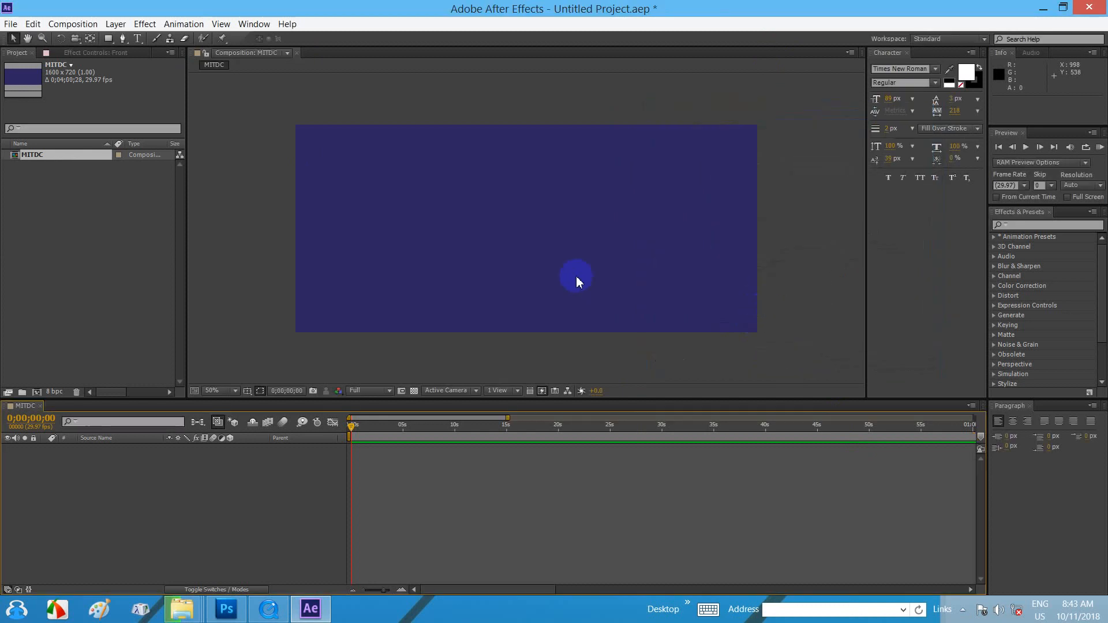
{"action": "mouse_move", "coordinate": [289, 413]}
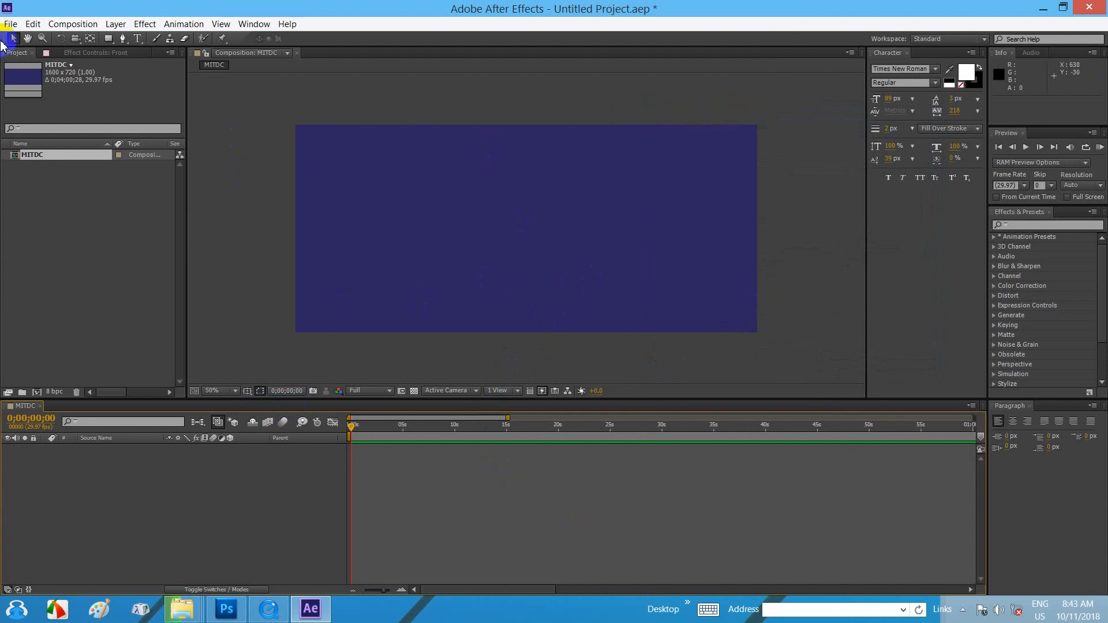
Correct the duration to 0;04;00;00, which displays as 0;03;59;28
{"action": "left_click", "coordinate": [72, 23]}
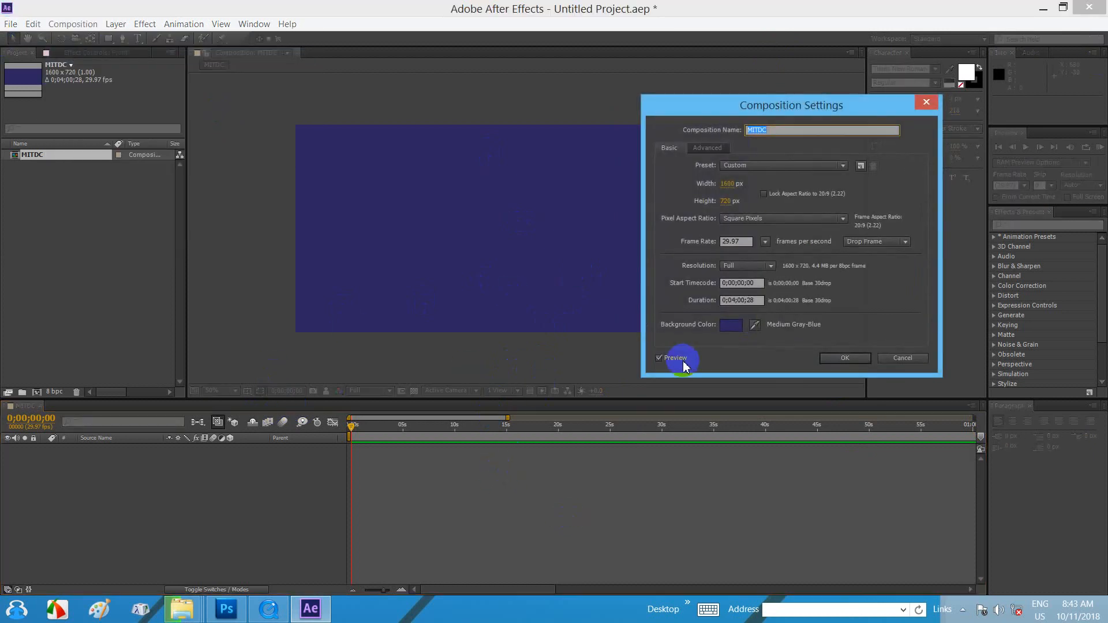
{"action": "left_click", "coordinate": [740, 300]}
{"action": "type", "text": "00"}
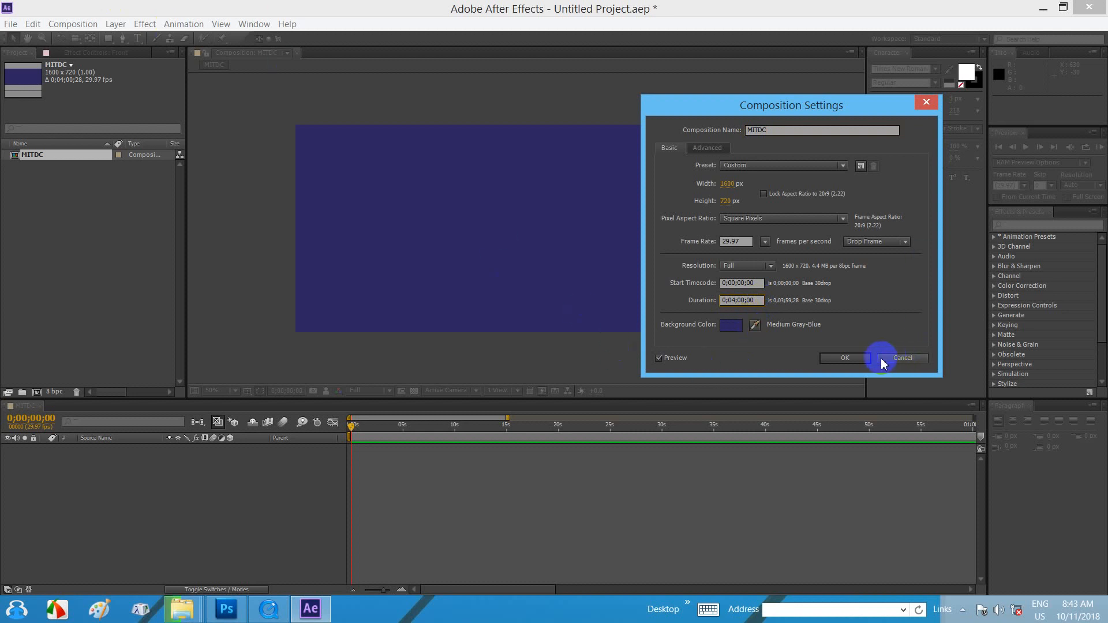
{"action": "left_click", "coordinate": [843, 358]}
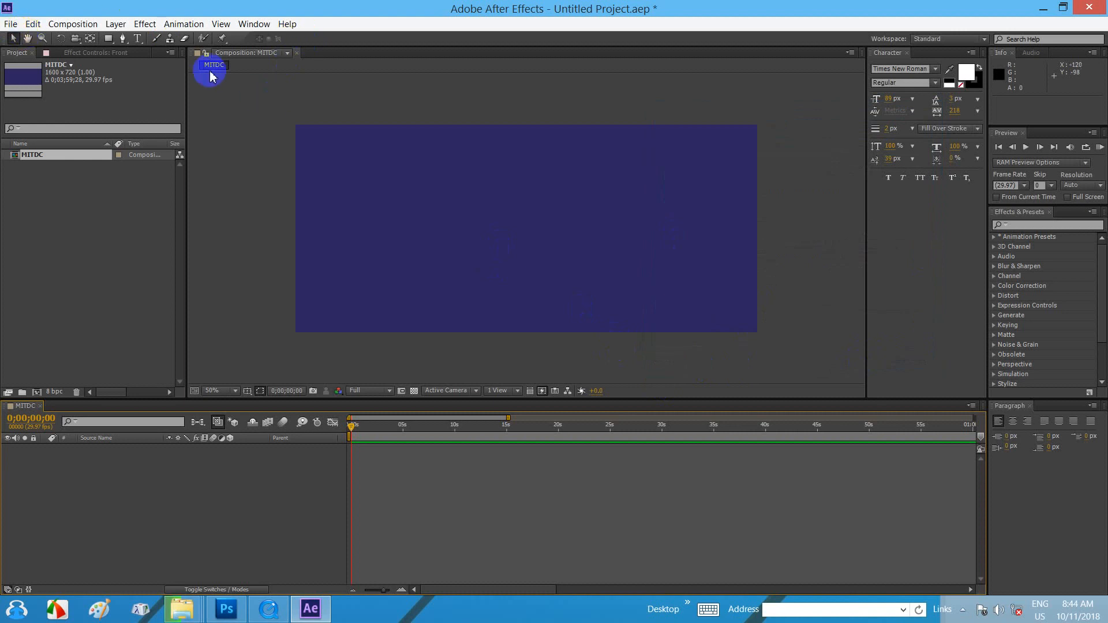
Apply the NTSC DV Widescreen preset (720×480, widescreen pixels) in Composition Settings
{"action": "left_click", "coordinate": [72, 23]}
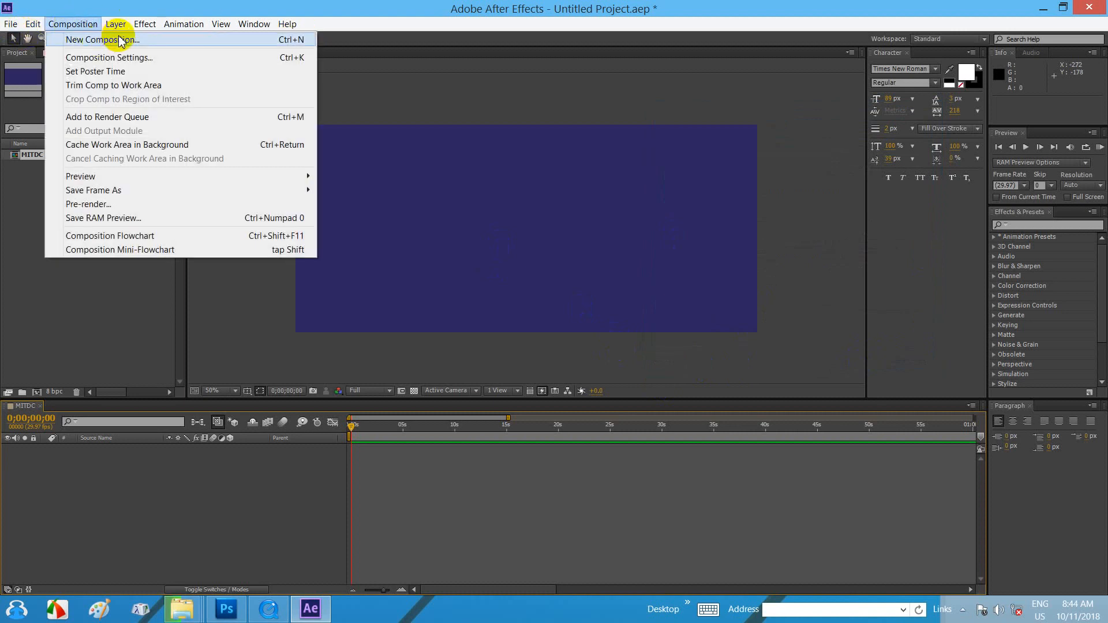
{"action": "mouse_move", "coordinate": [109, 57]}
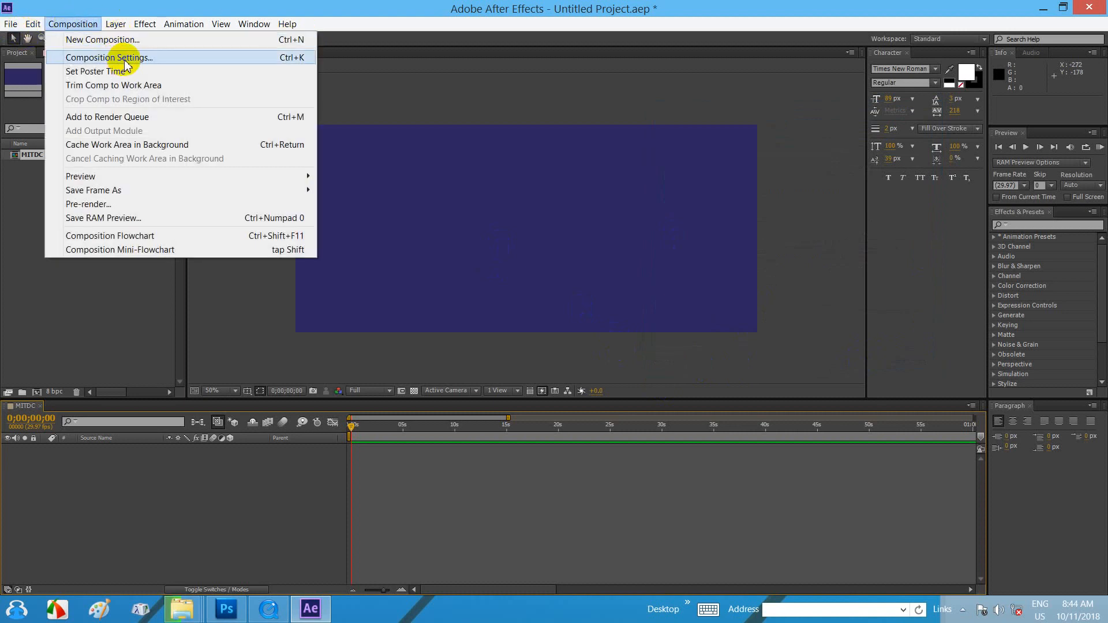
{"action": "left_click", "coordinate": [109, 57]}
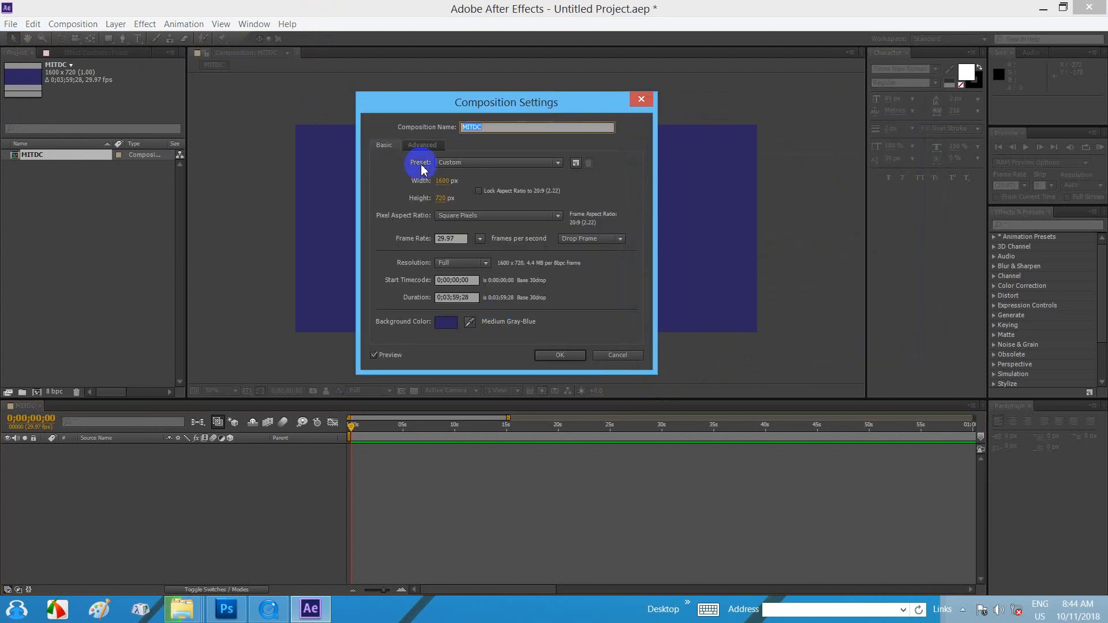
{"action": "mouse_move", "coordinate": [410, 164]}
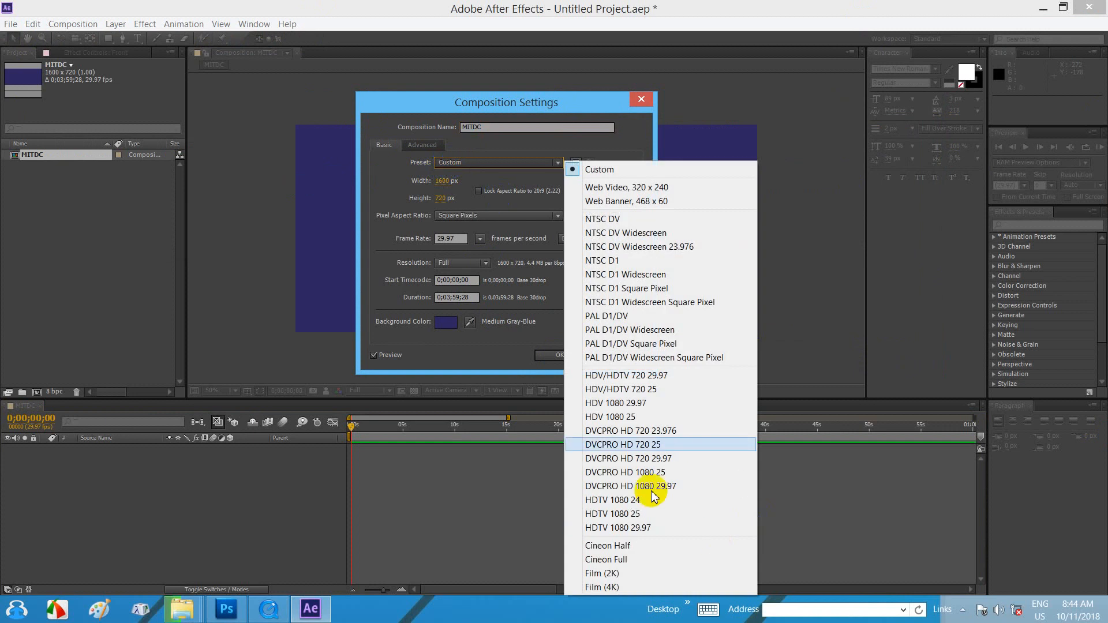
{"action": "mouse_move", "coordinate": [628, 403]}
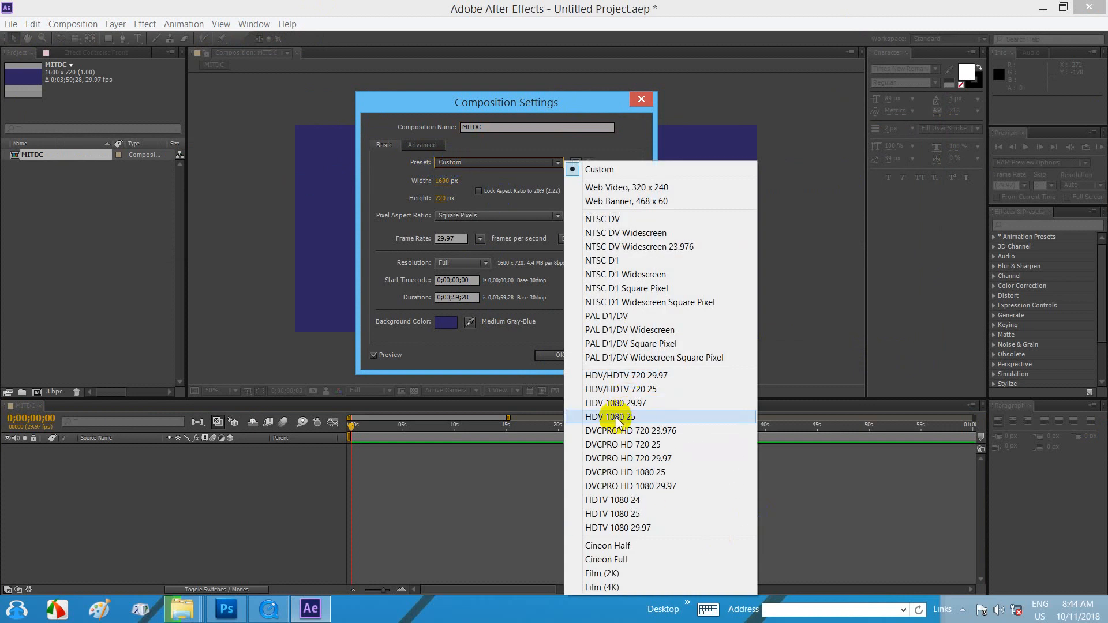
{"action": "mouse_move", "coordinate": [641, 274]}
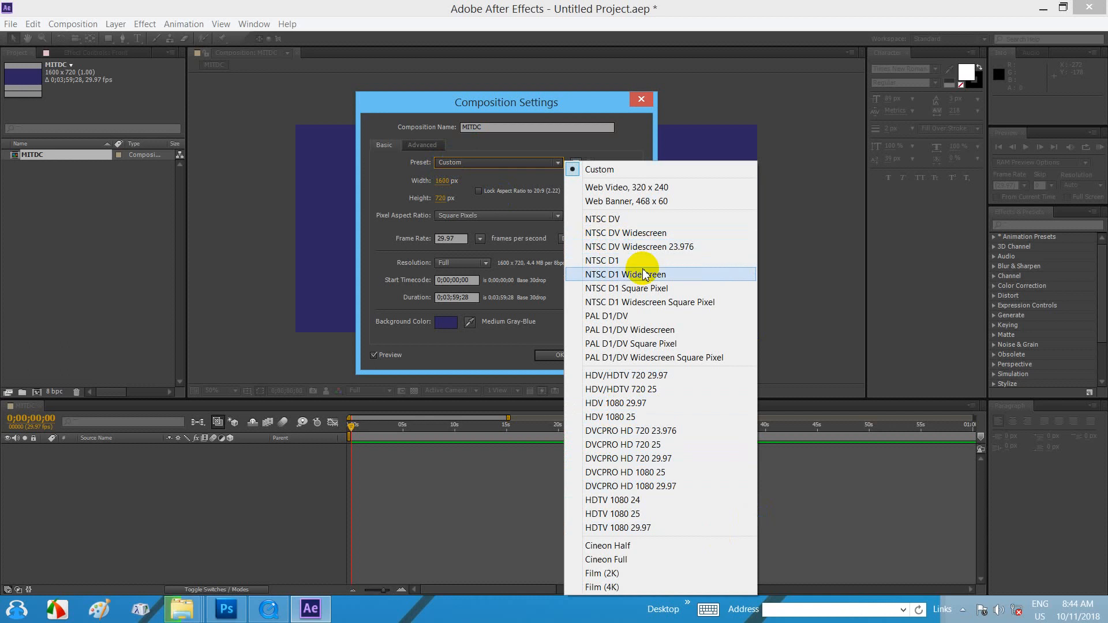
{"action": "mouse_move", "coordinate": [608, 278]}
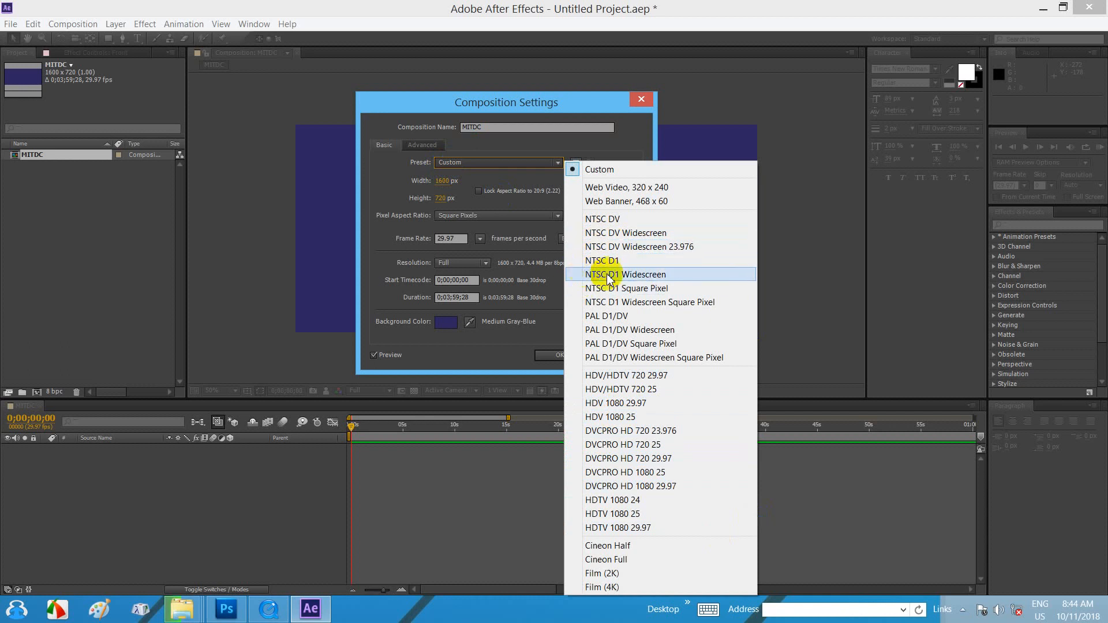
{"action": "mouse_move", "coordinate": [628, 246]}
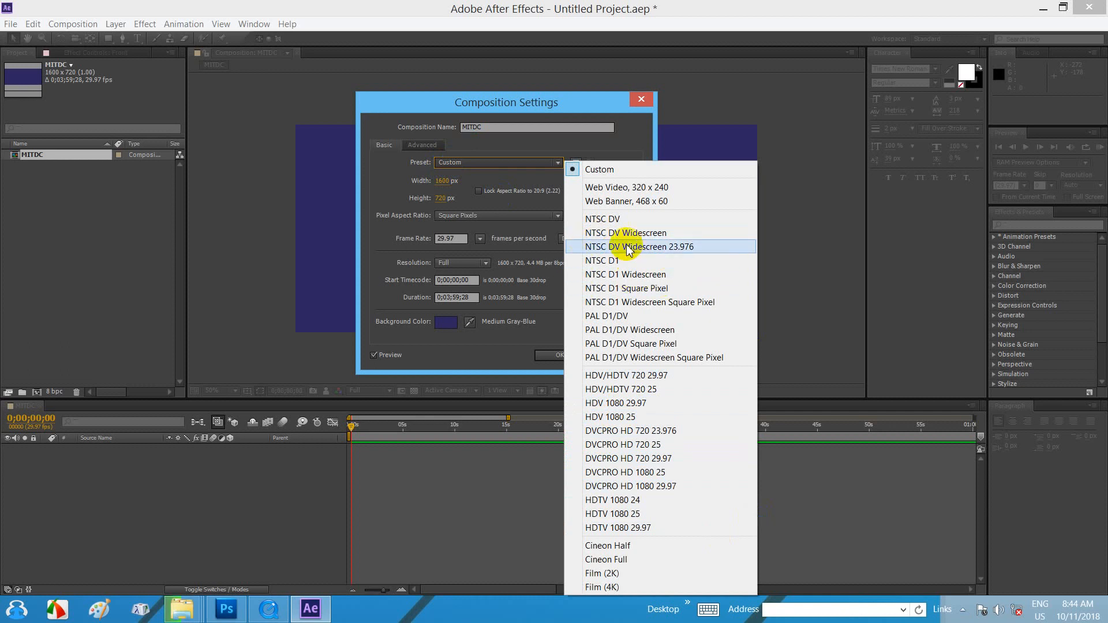
{"action": "left_click", "coordinate": [626, 233]}
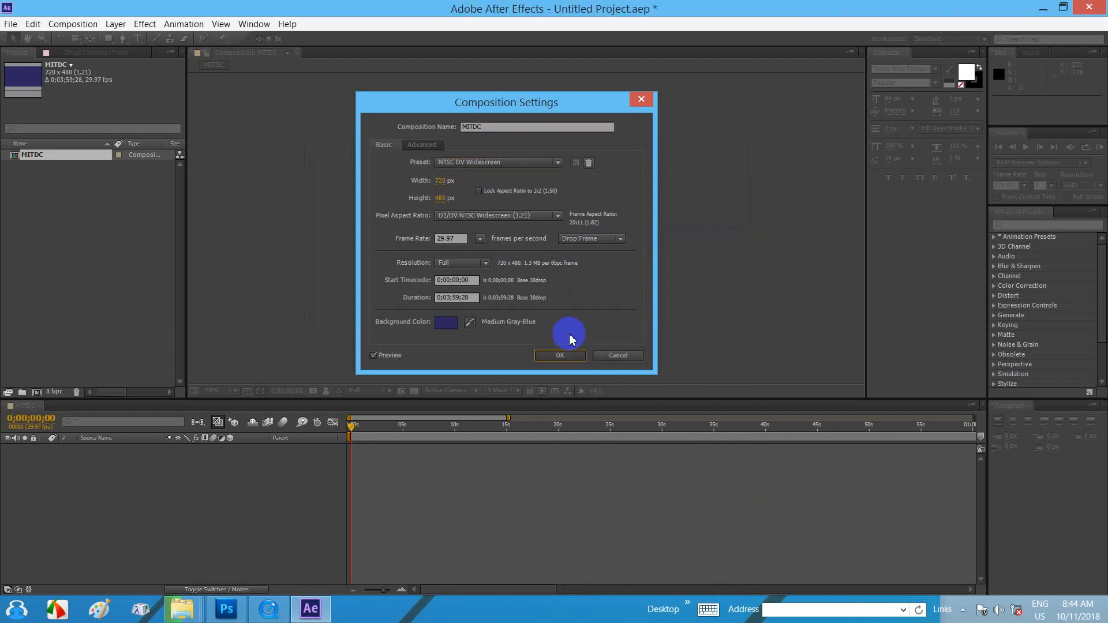
{"action": "left_click", "coordinate": [559, 355]}
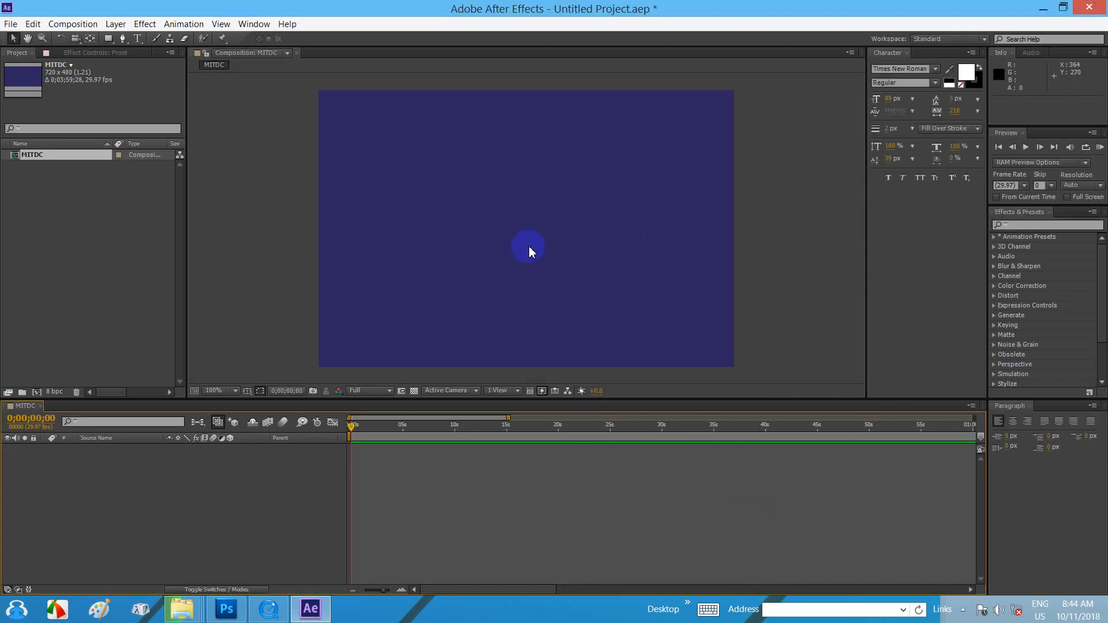
{"action": "mouse_move", "coordinate": [319, 138]}
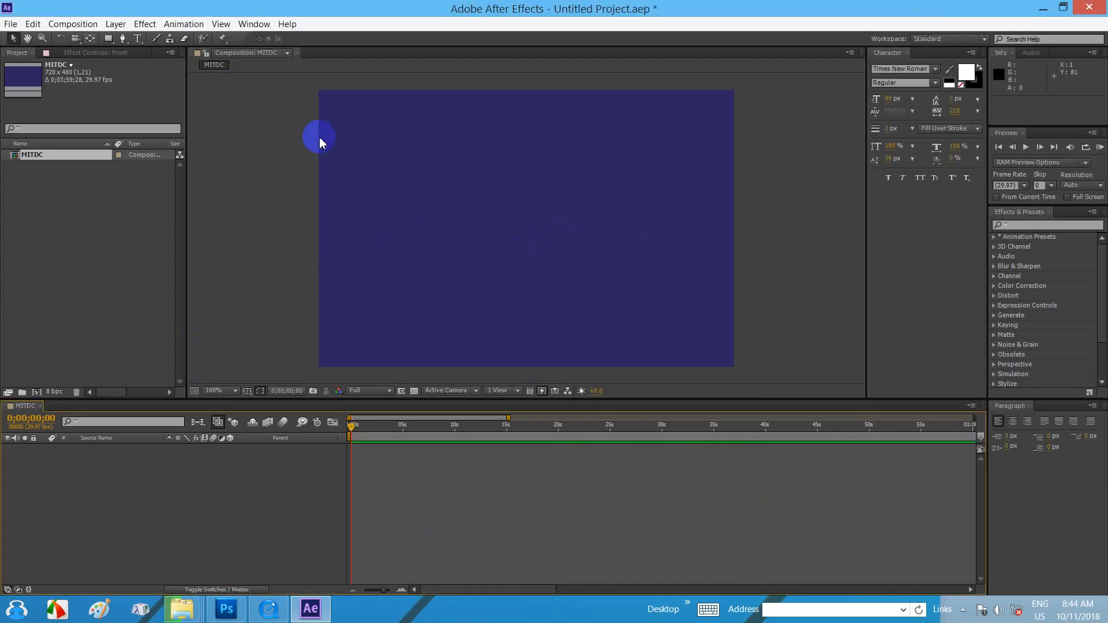
{"action": "mouse_move", "coordinate": [502, 274]}
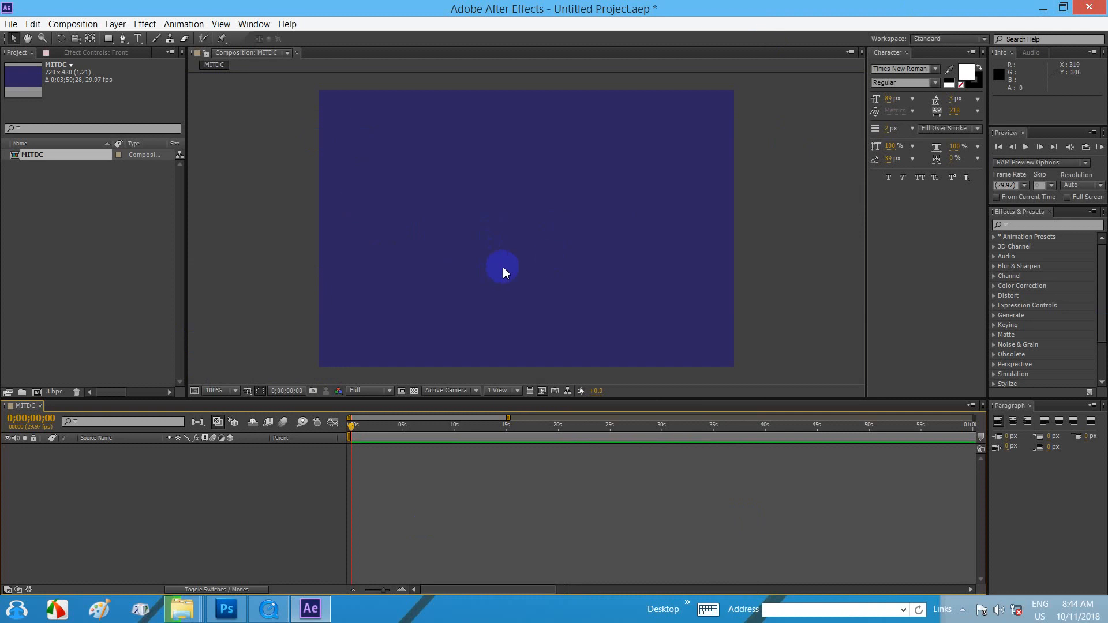
Open the Composition menu again to show its command list
{"action": "left_click", "coordinate": [72, 24]}
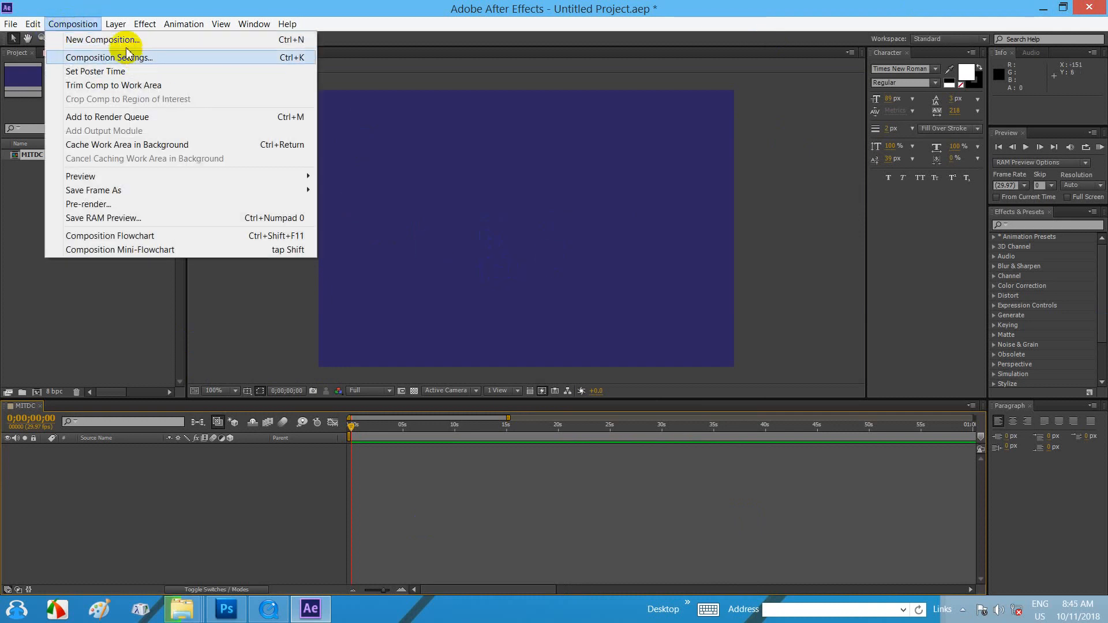
{"action": "mouse_move", "coordinate": [191, 60]}
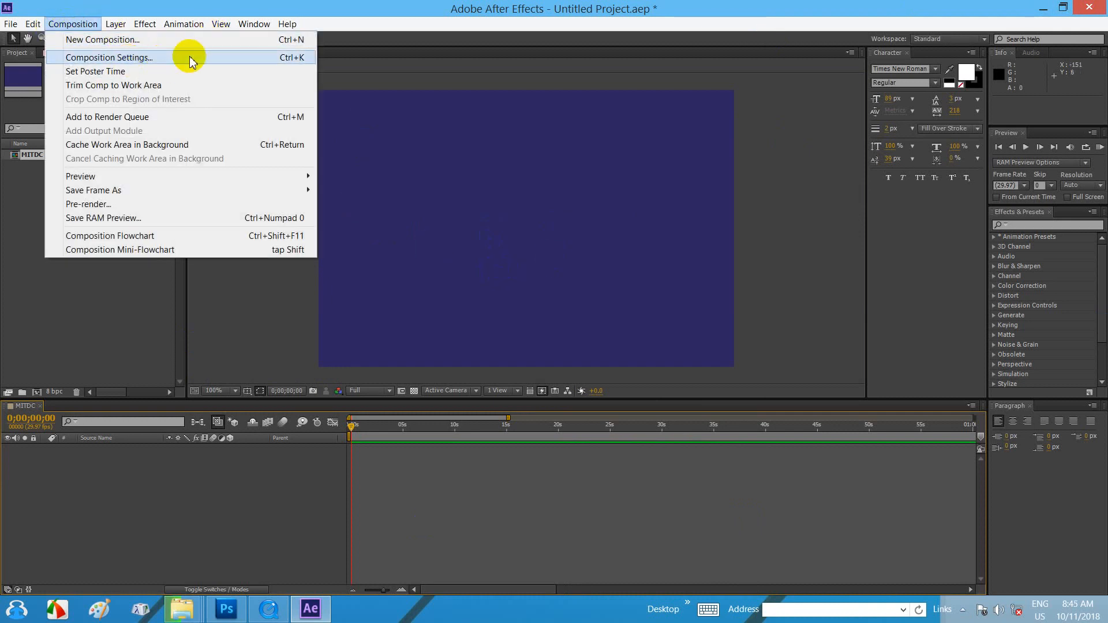
{"action": "mouse_move", "coordinate": [211, 54]}
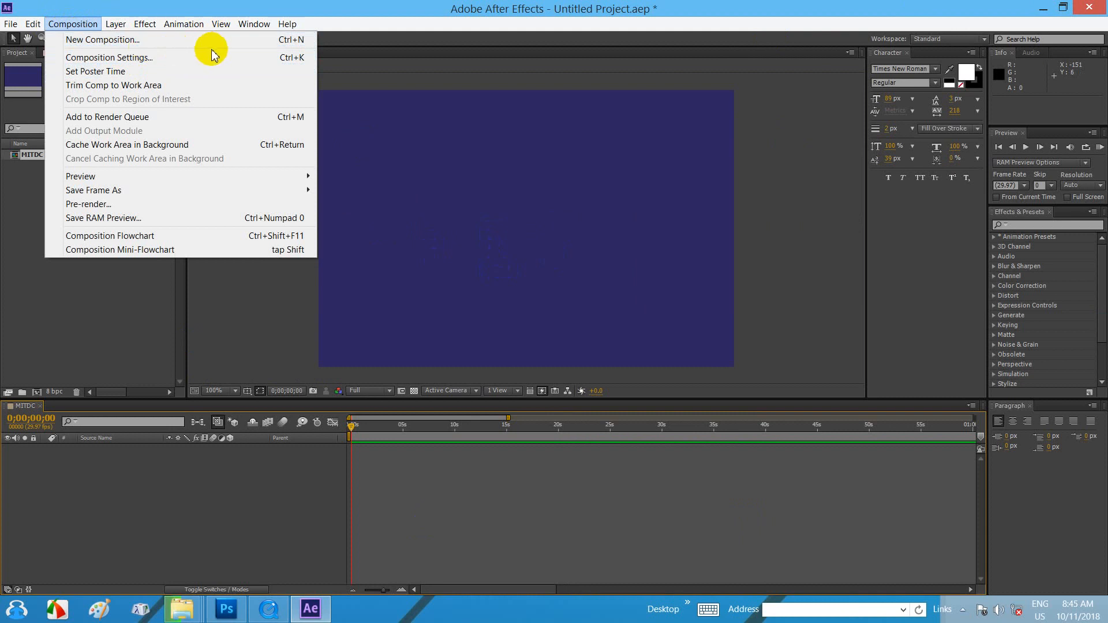